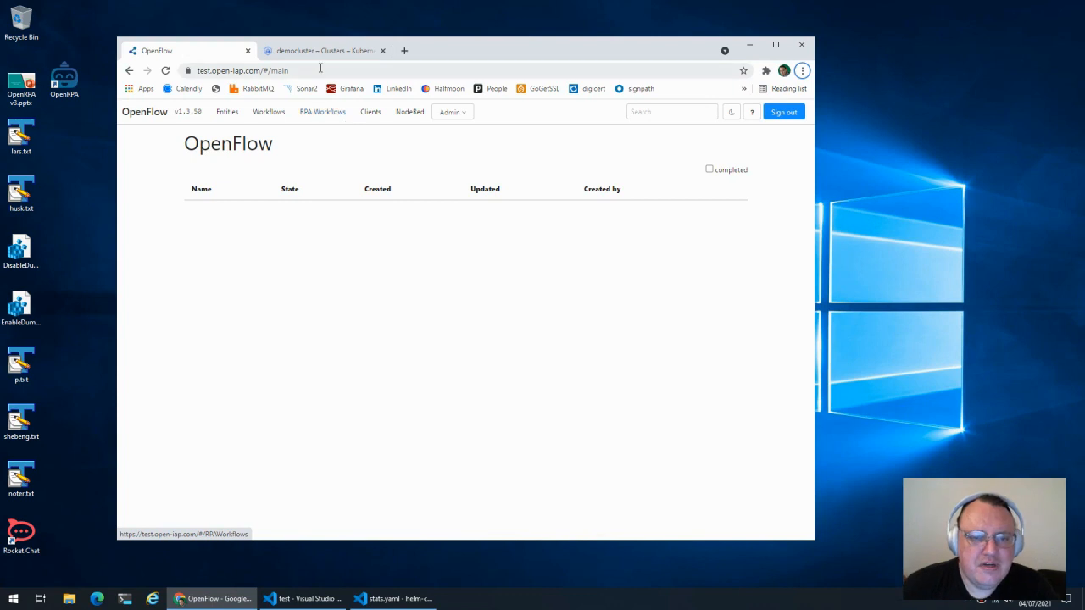
# - Bring up the democluster cluster page in Google Cloud Console
pyautogui.click(315, 51)
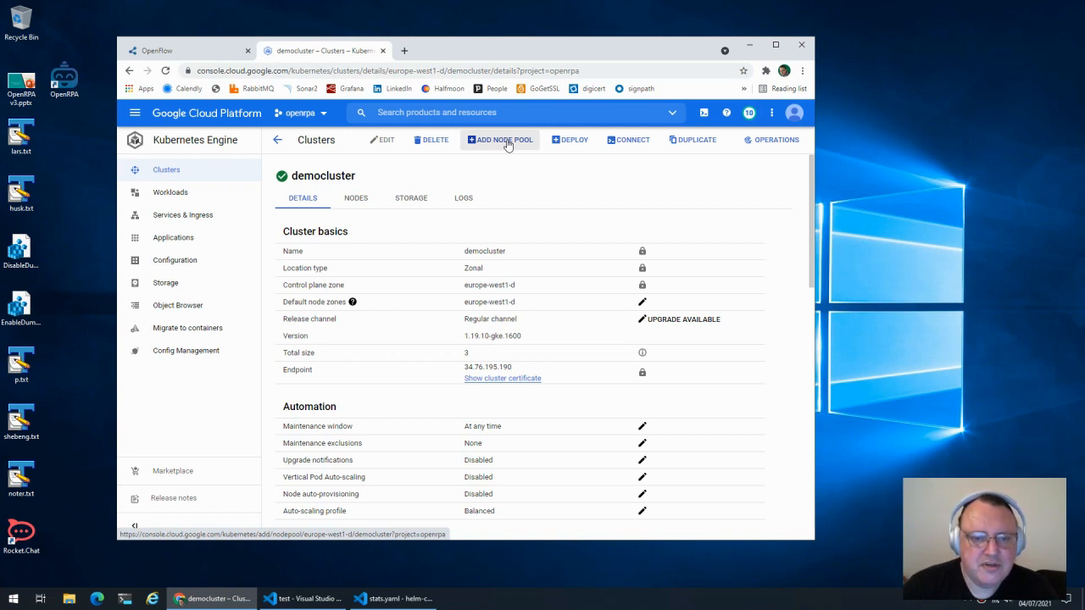
pyautogui.moveTo(509, 144)
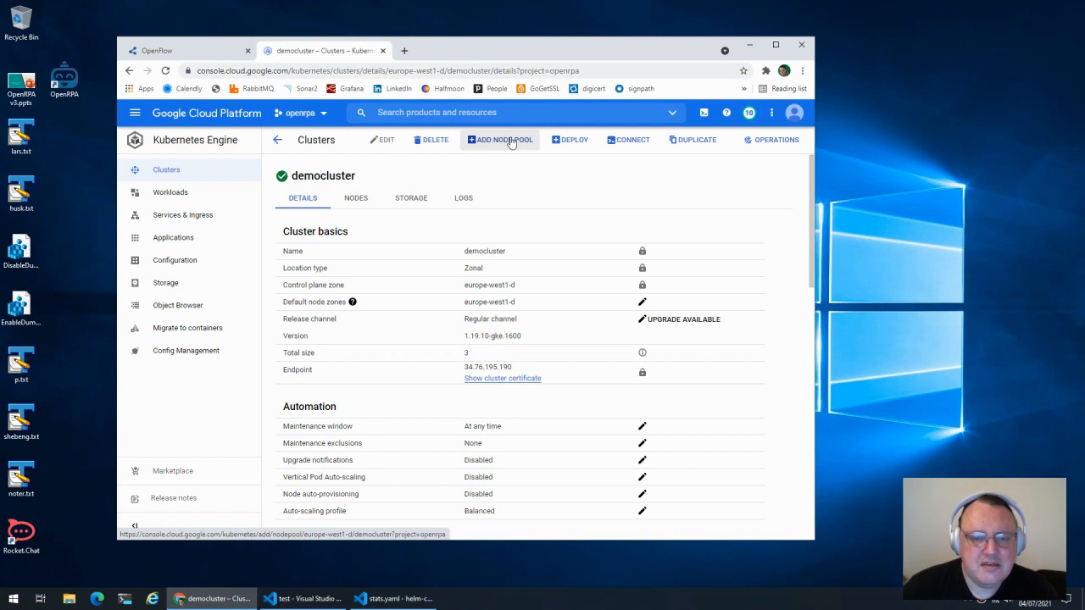
# - Start a new node pool named gpu-pool and move on to its node settings
pyautogui.click(505, 139)
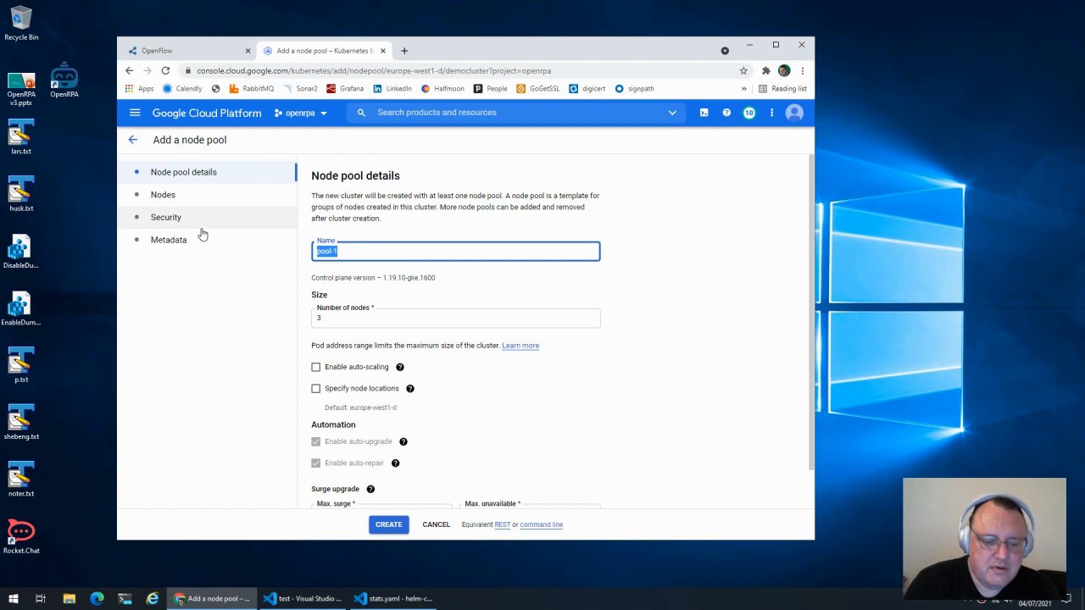
pyautogui.write('T')
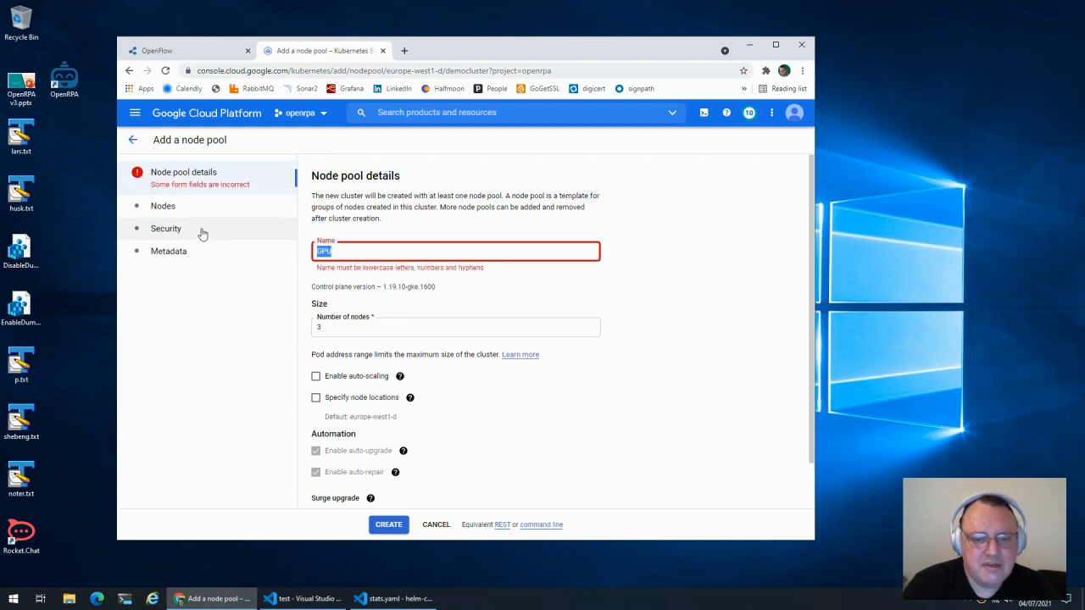
pyautogui.write('gpu')
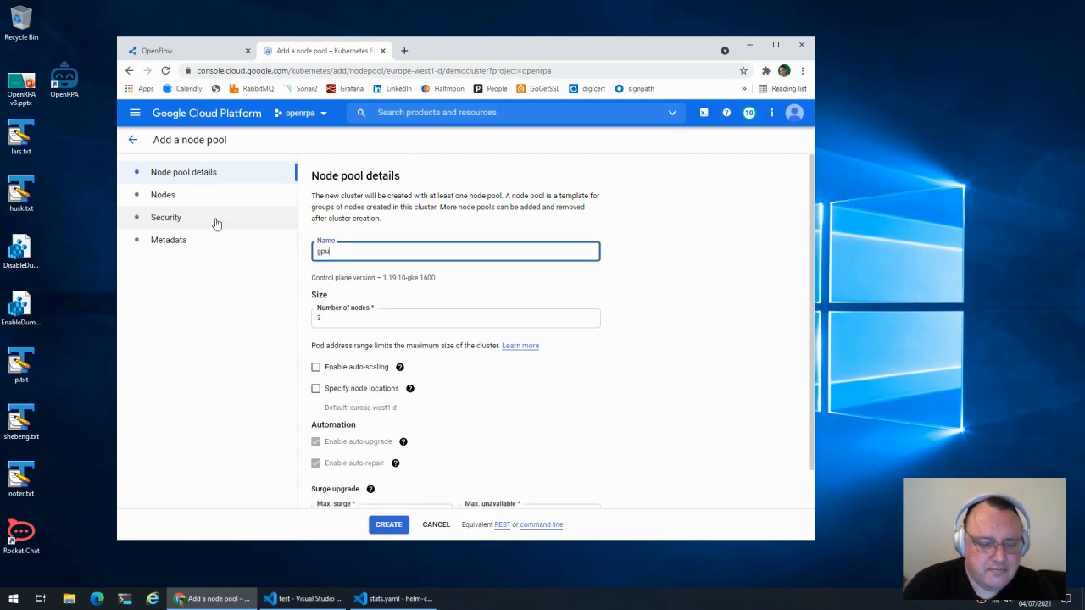
pyautogui.write('-pool')
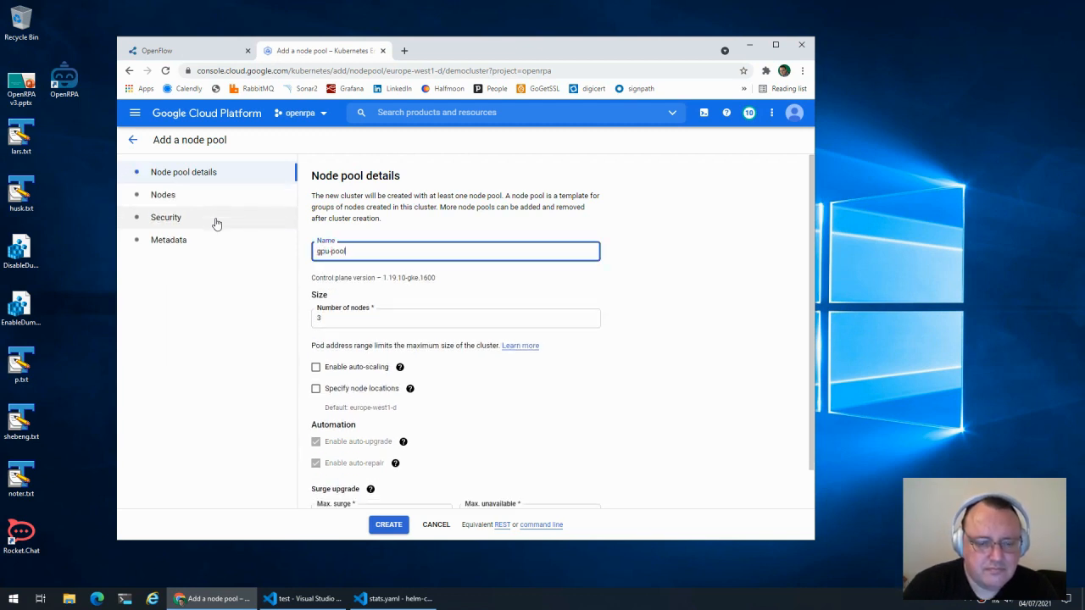
pyautogui.click(455, 319)
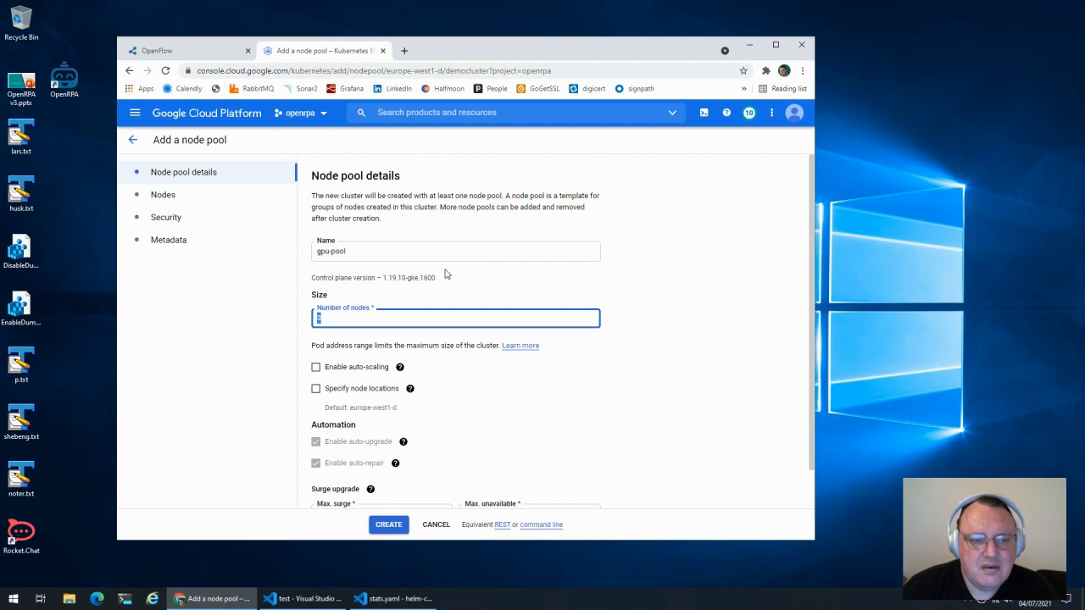
pyautogui.click(163, 193)
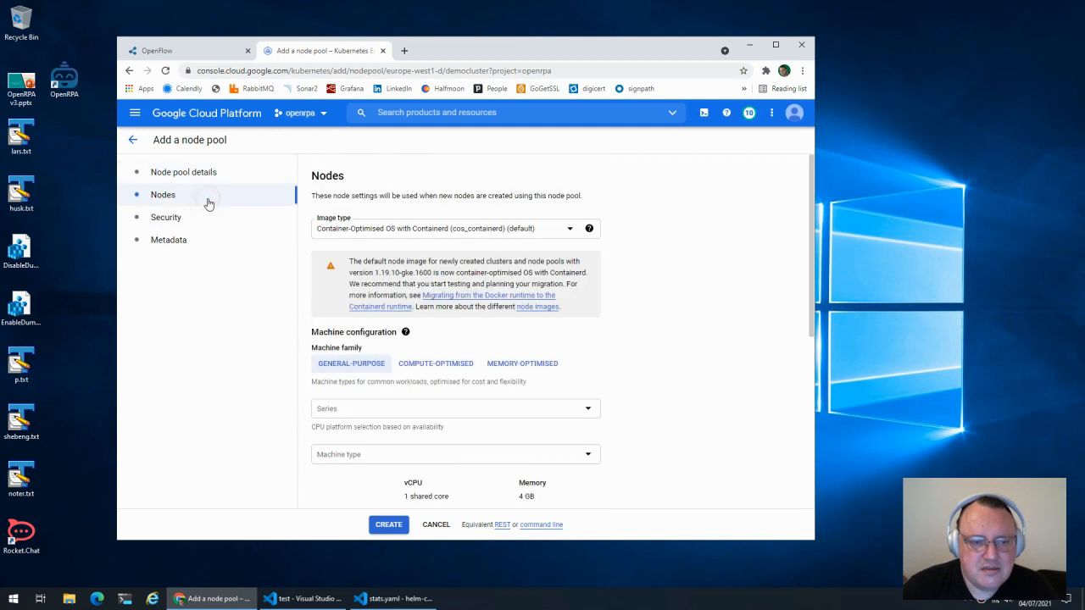
pyautogui.click(454, 227)
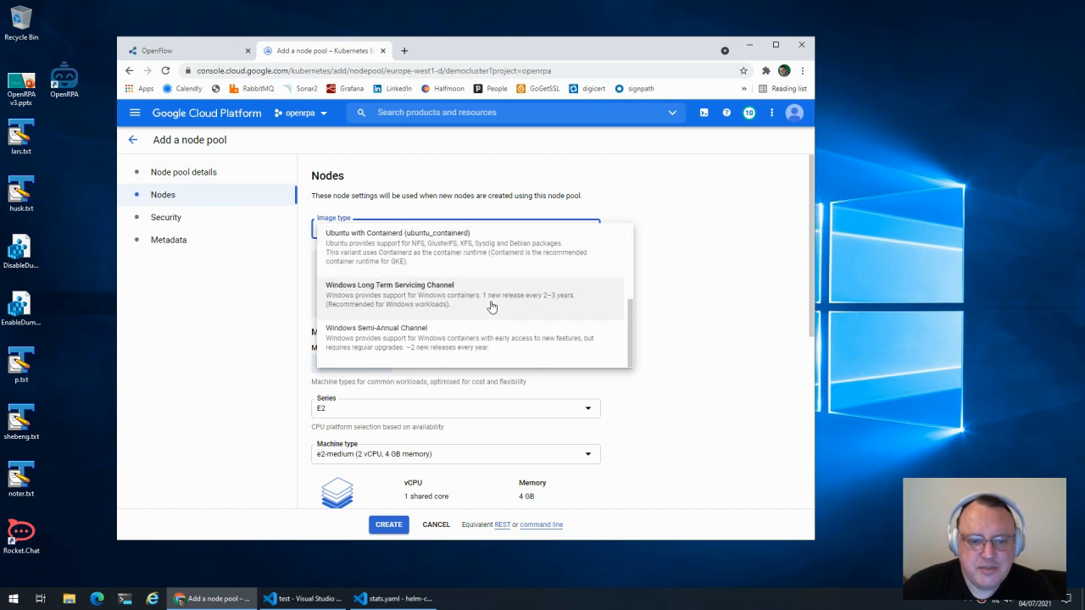
pyautogui.moveTo(485, 307)
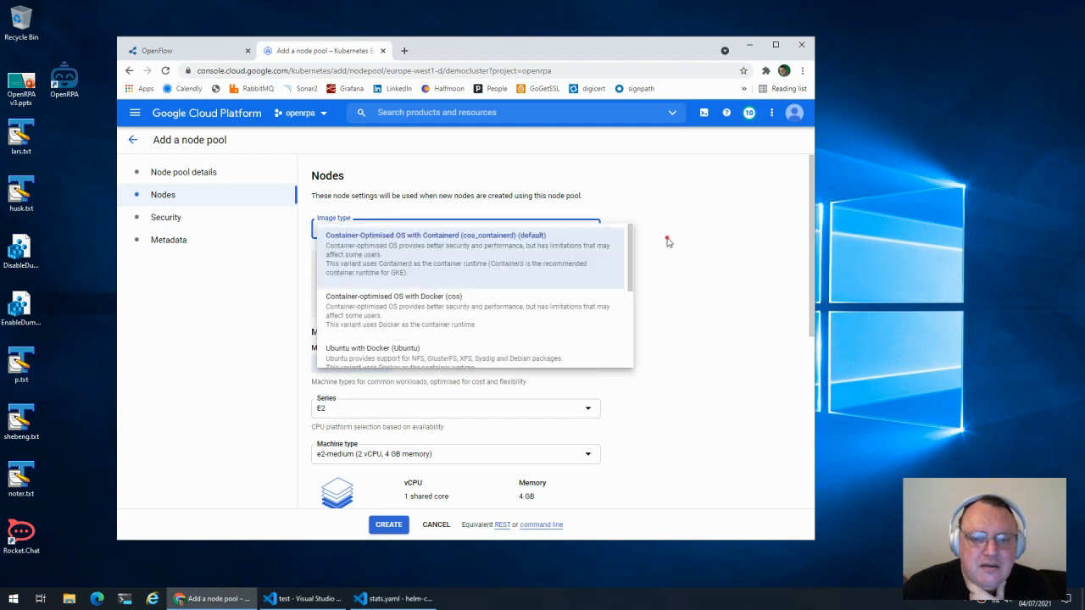
pyautogui.click(460, 246)
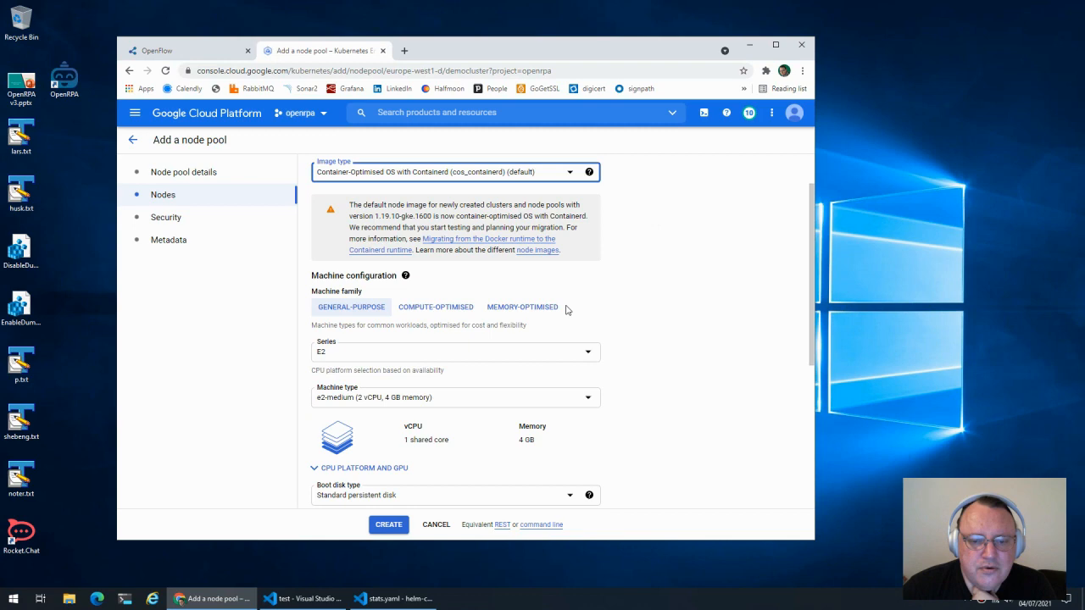
pyautogui.scroll(-3)
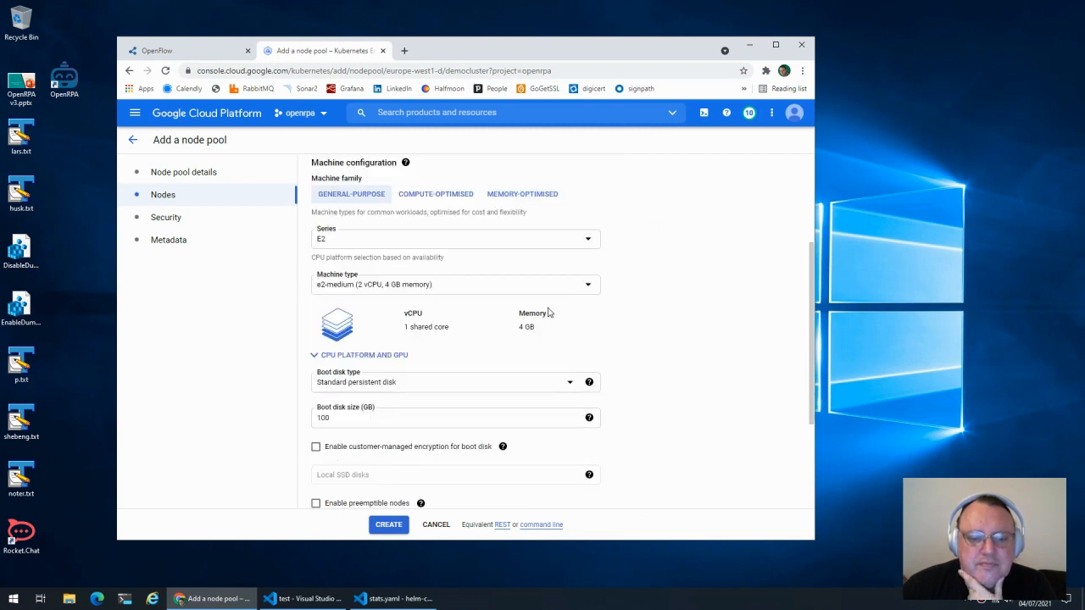
pyautogui.scroll(-3)
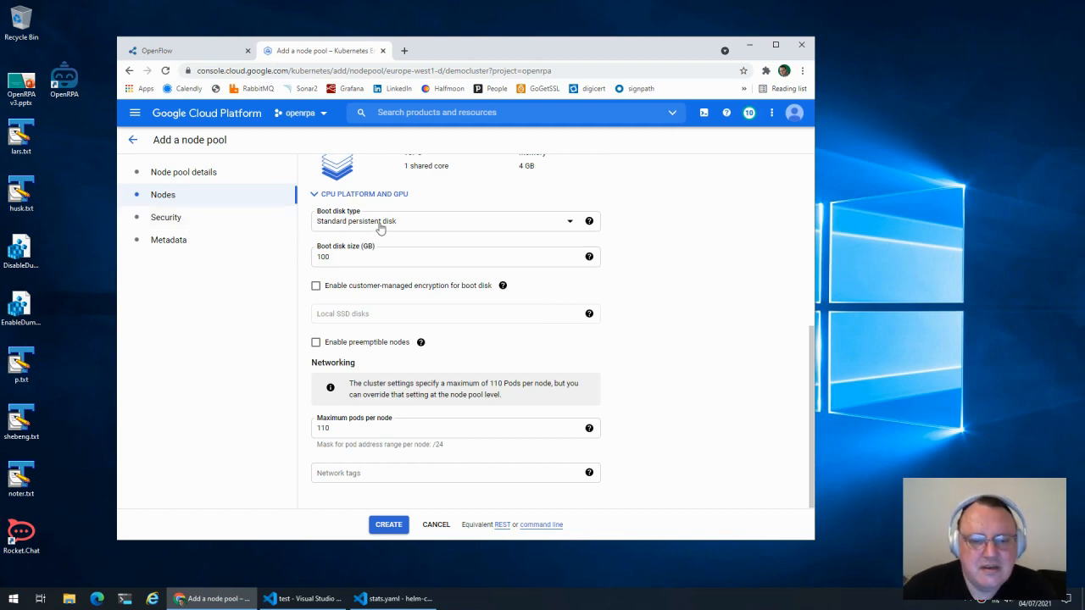
pyautogui.moveTo(437, 234)
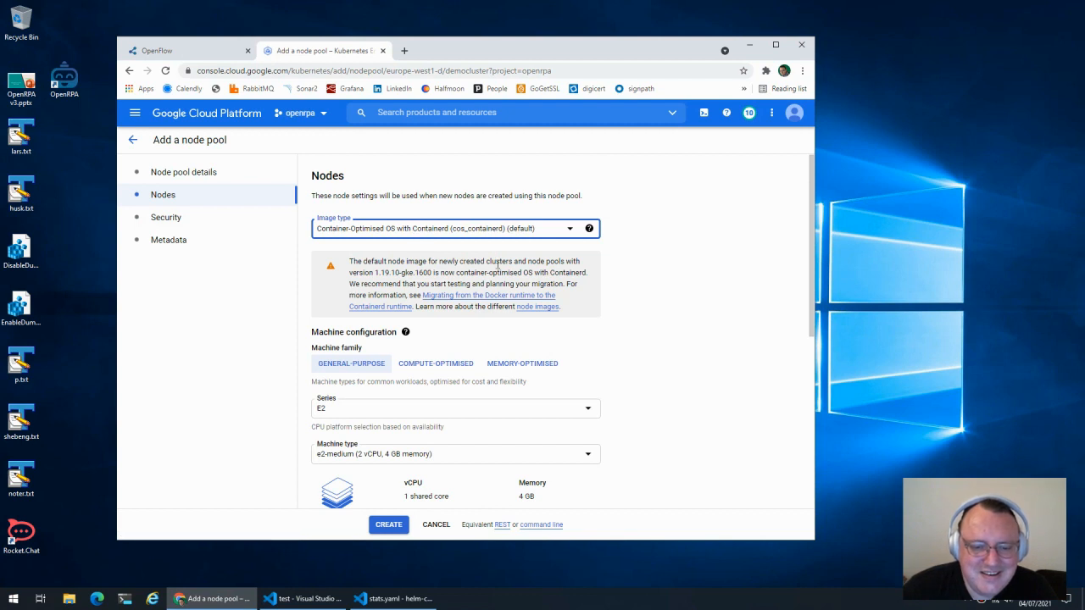
pyautogui.scroll(-3)
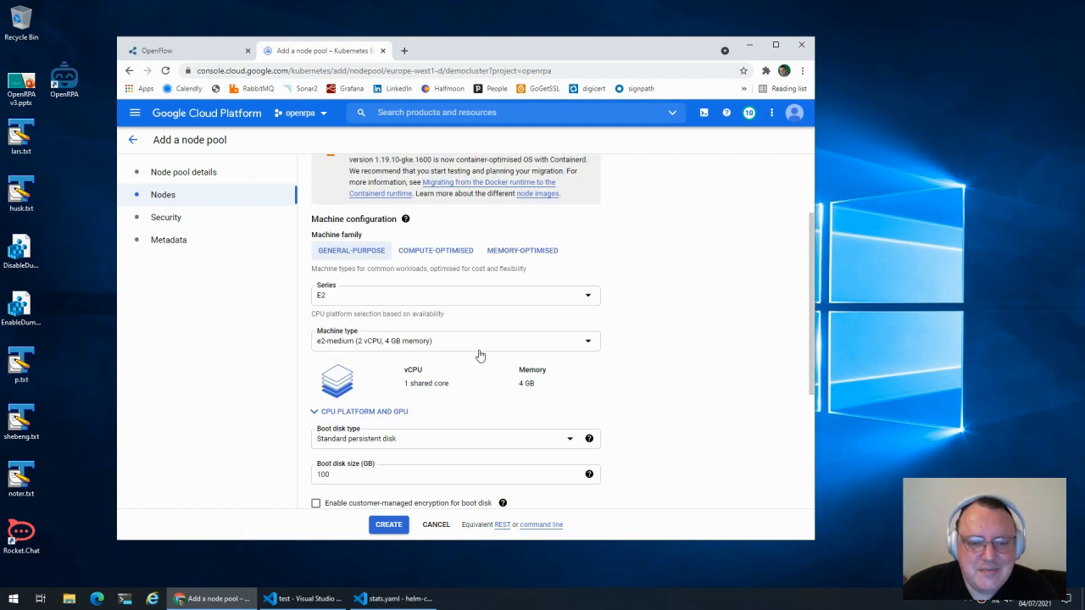
pyautogui.moveTo(441, 300)
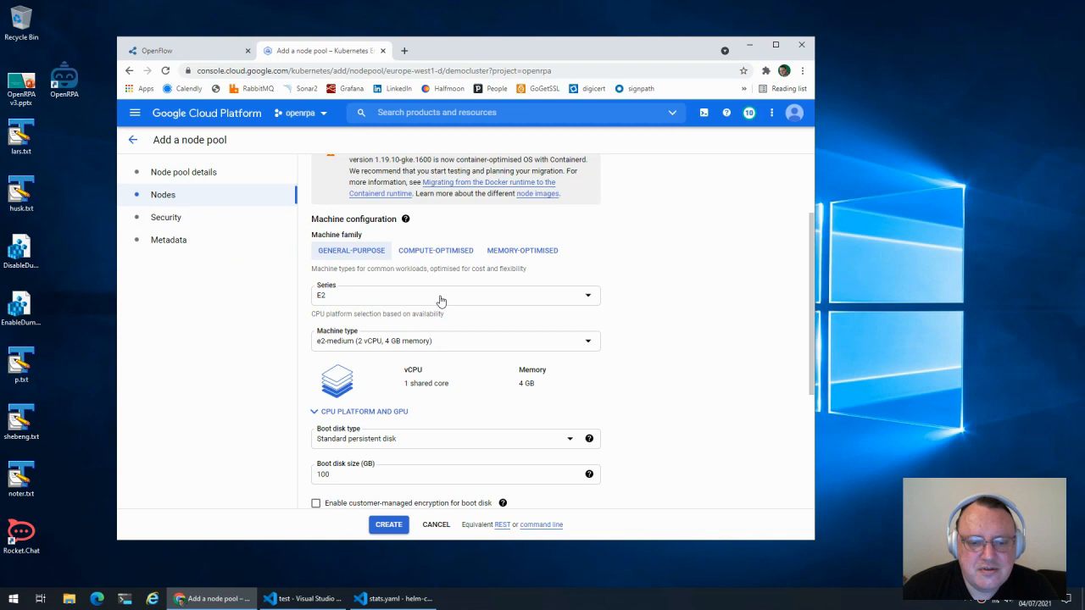
pyautogui.scroll(-3)
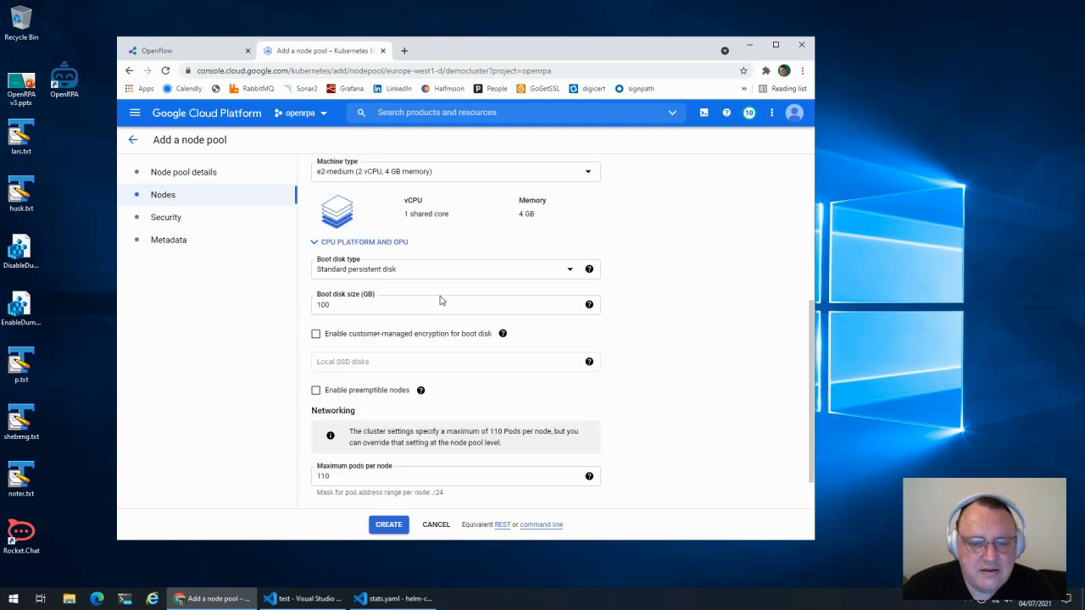
pyautogui.scroll(-3)
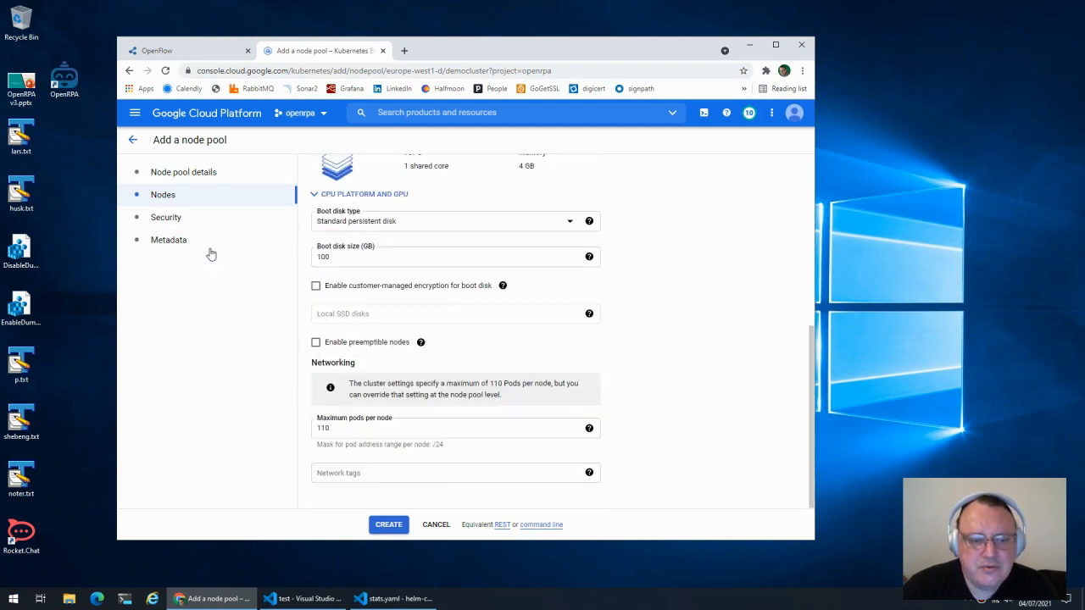
# - Review the pool's Security and Metadata settings, keeping defaults, and return to Node pool details
pyautogui.click(166, 217)
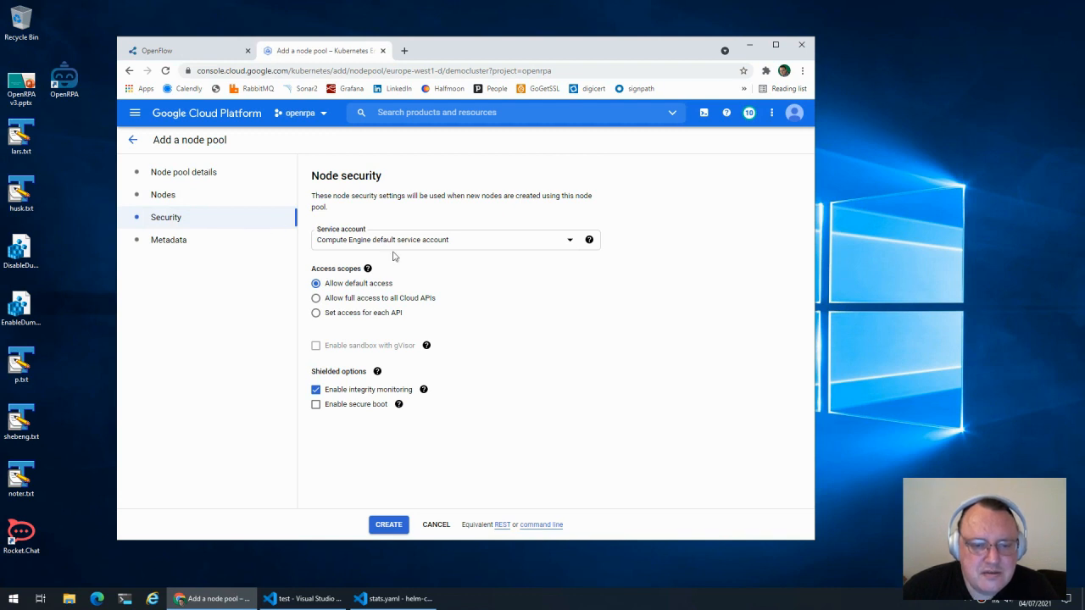
pyautogui.moveTo(170, 247)
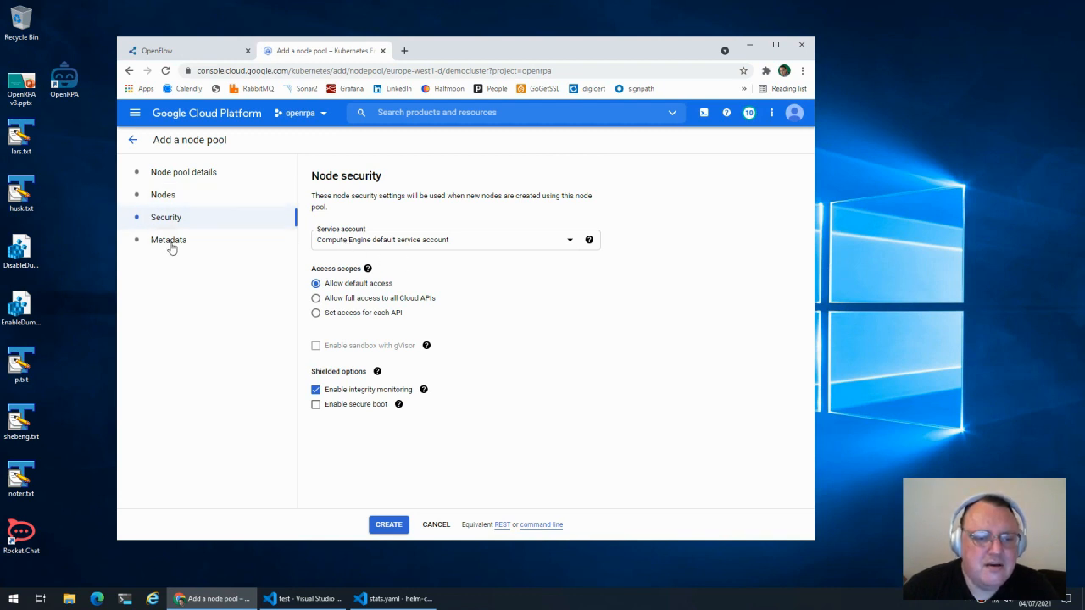
pyautogui.click(168, 241)
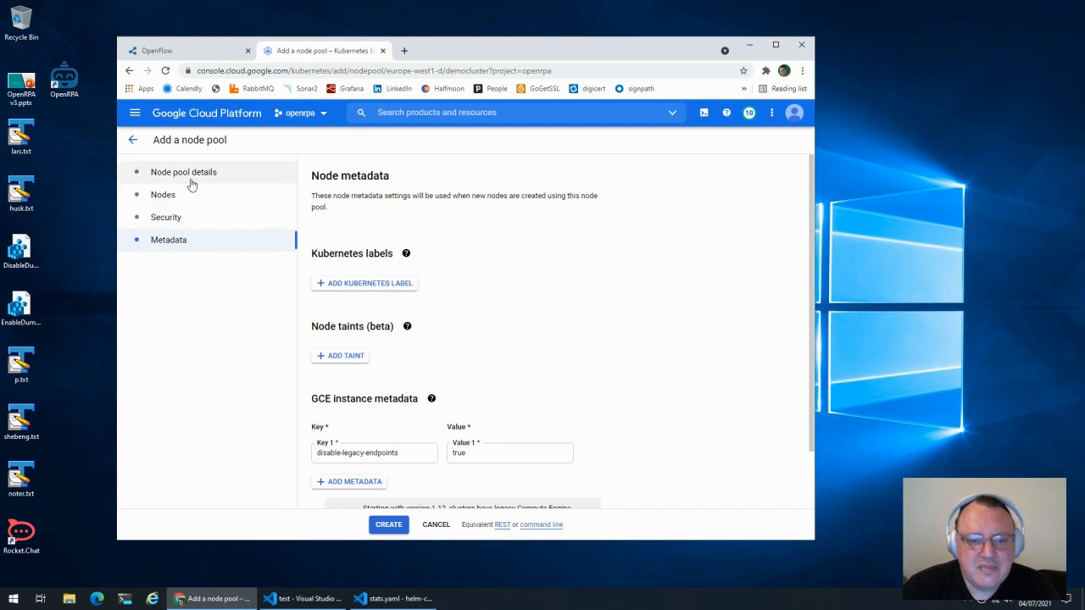
pyautogui.click(183, 171)
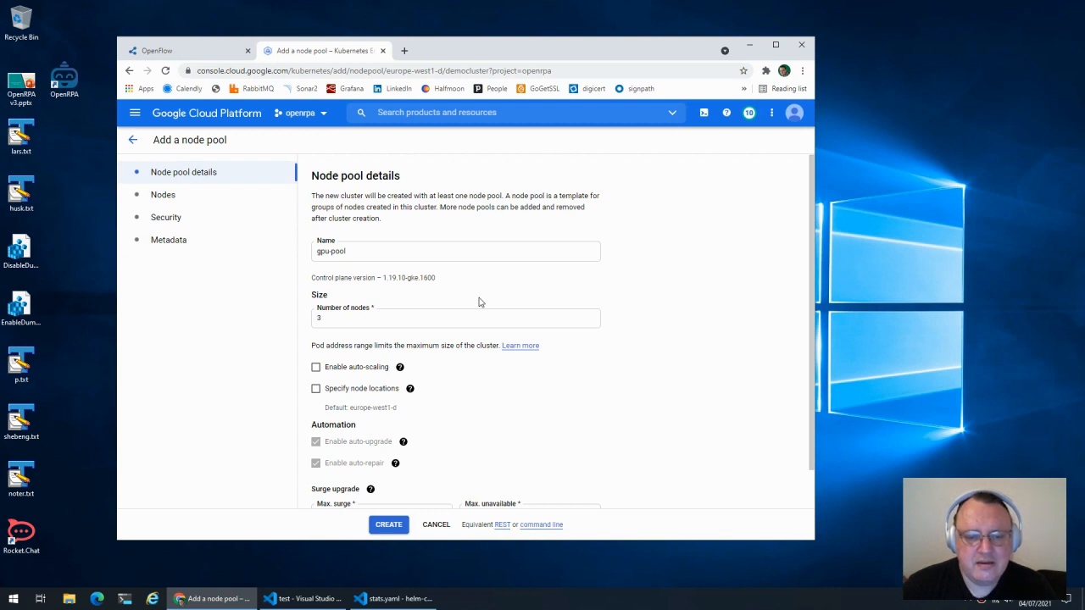
pyautogui.moveTo(466, 295)
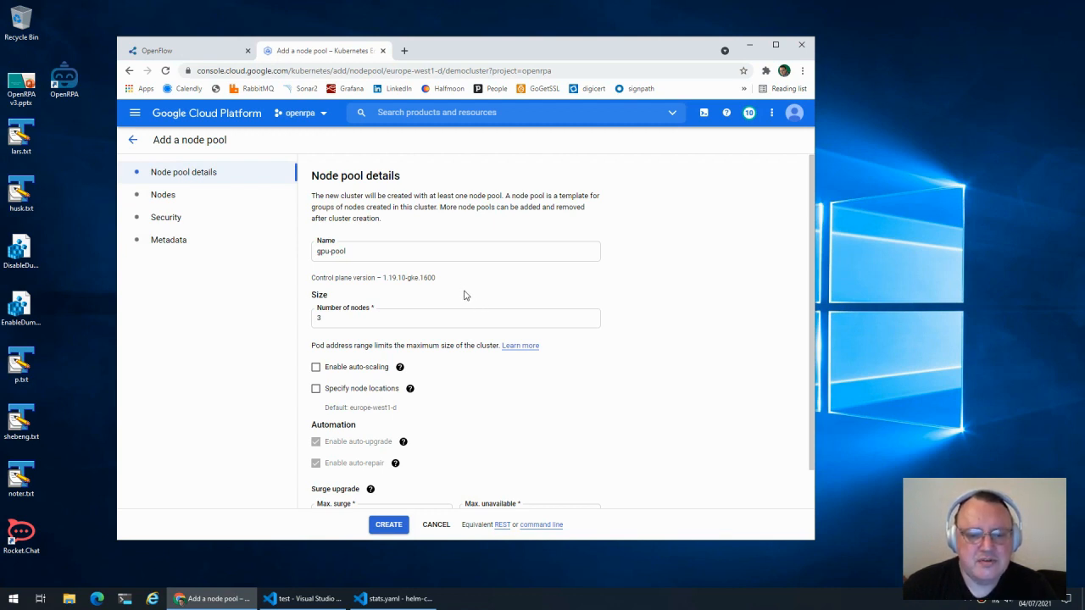
pyautogui.moveTo(471, 300)
pyautogui.write('1')
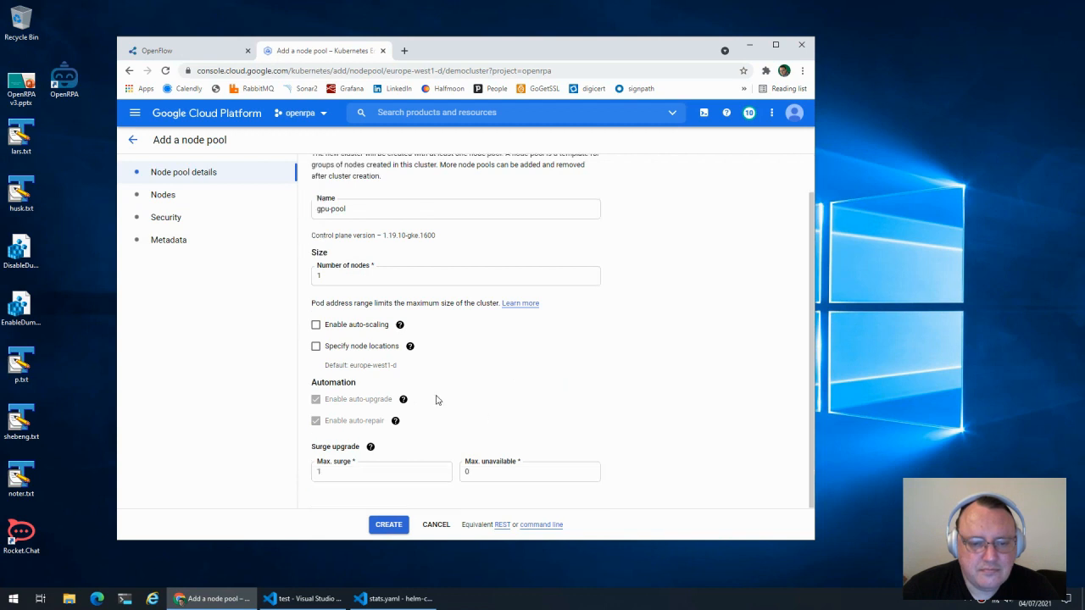
# - Create the gpu-pool node pool on democluster
pyautogui.click(388, 526)
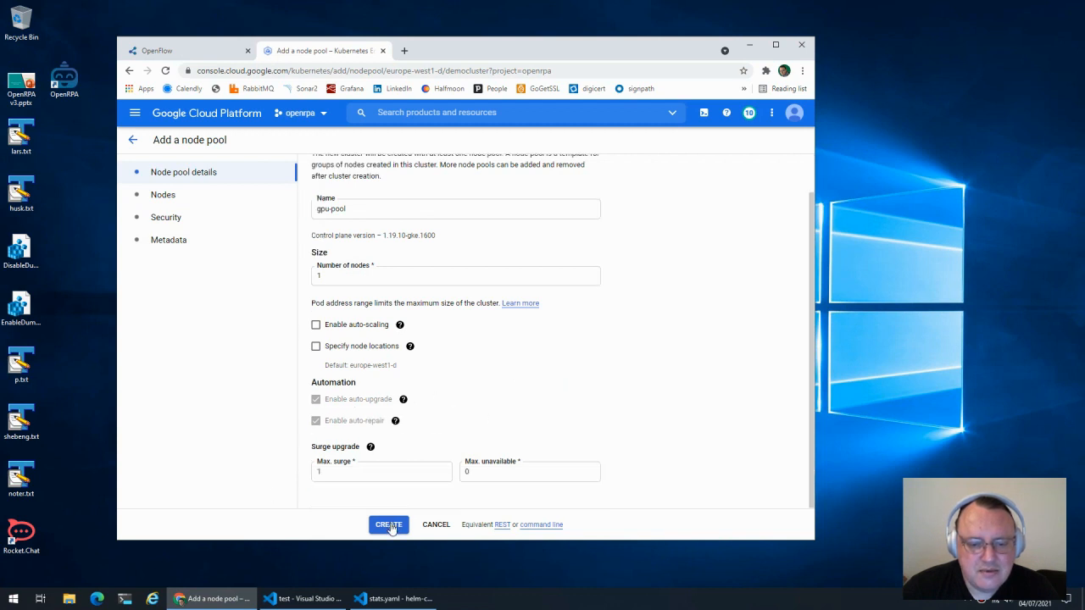
pyautogui.click(390, 525)
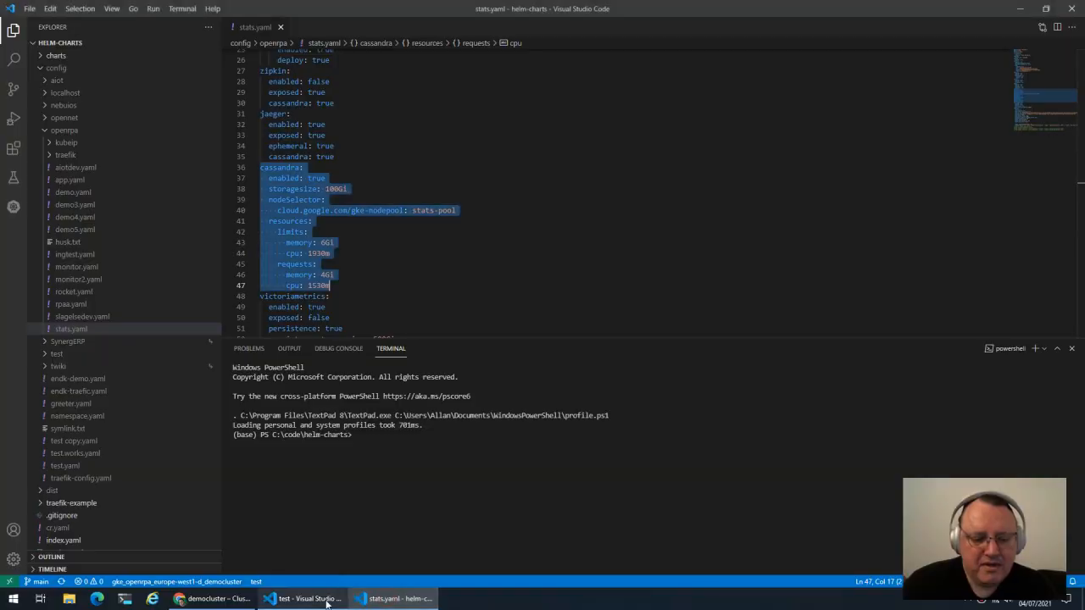
pyautogui.click(306, 599)
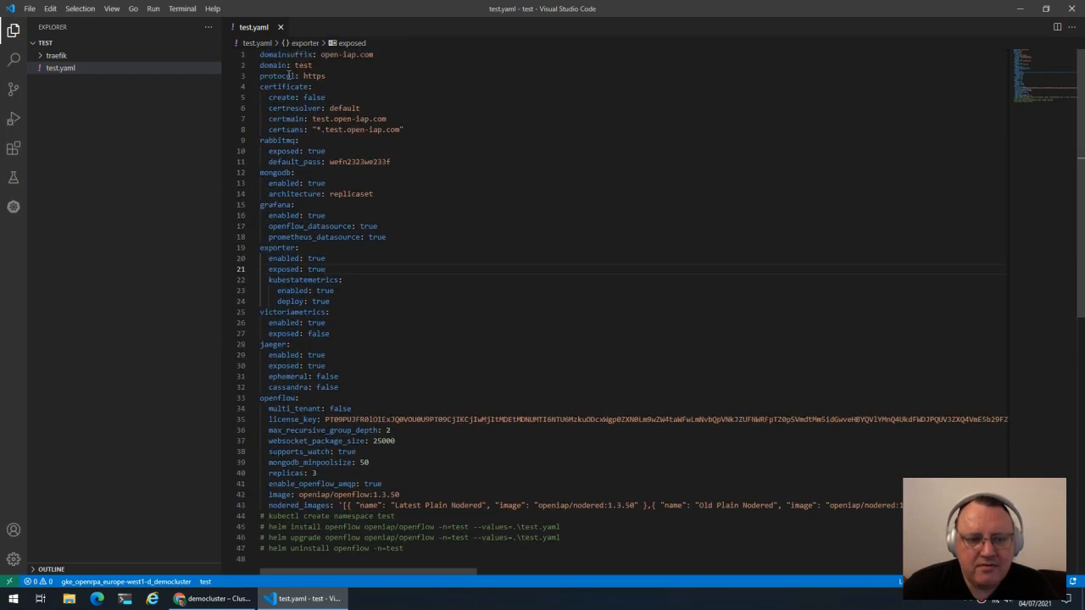
pyautogui.scroll(-3)
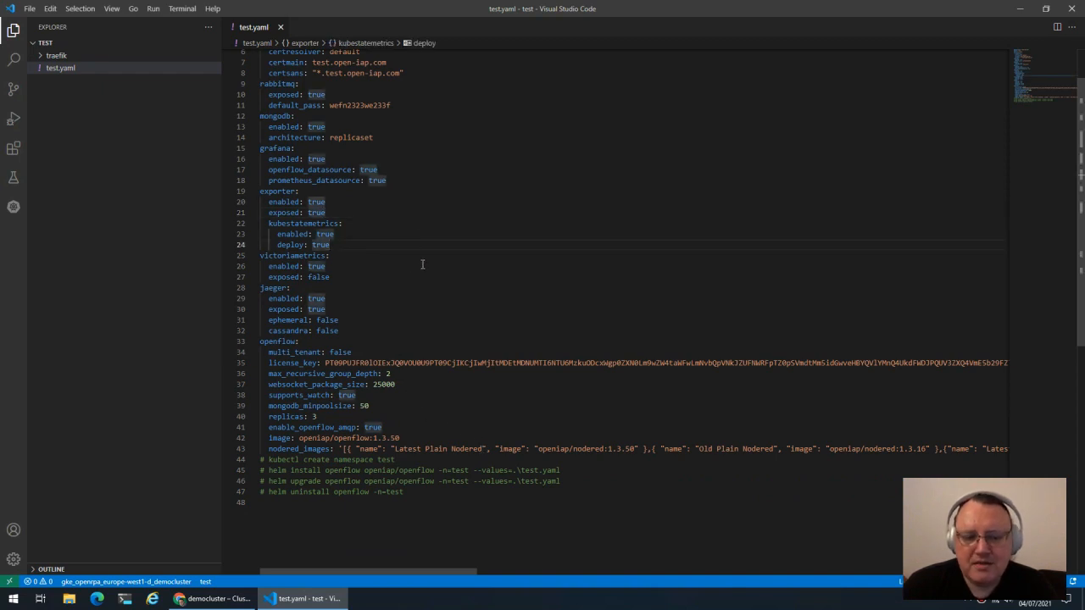
pyautogui.moveTo(332, 291)
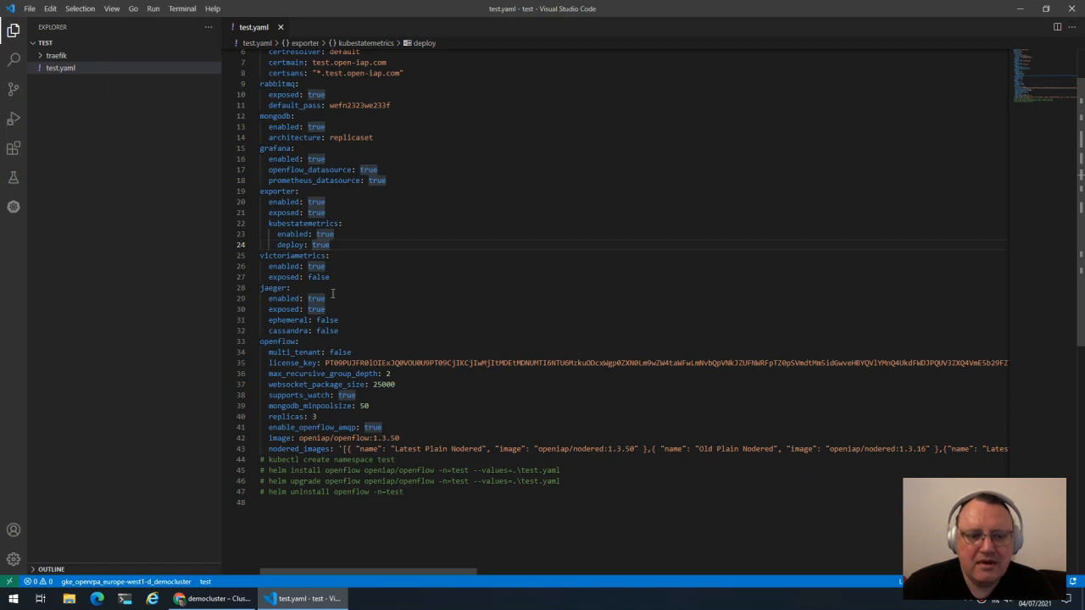
pyautogui.moveTo(411, 274)
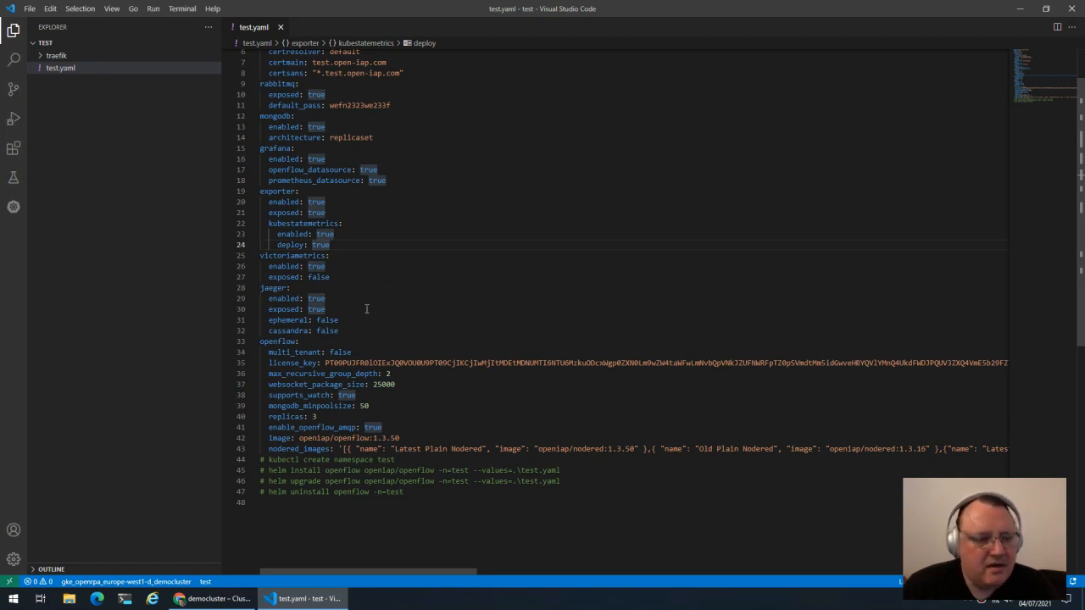
pyautogui.moveTo(363, 309)
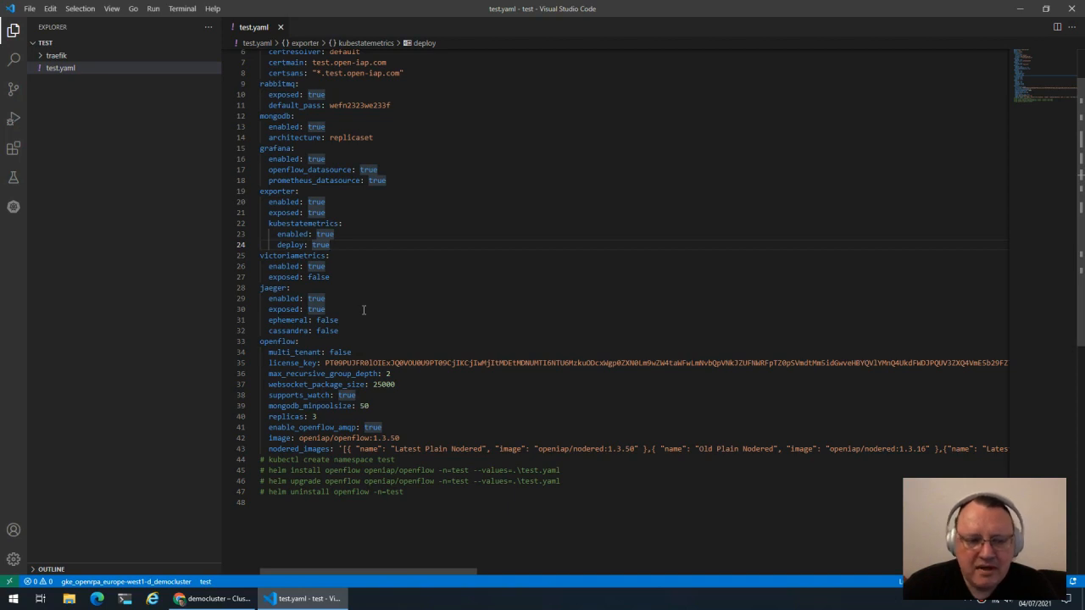
pyautogui.moveTo(390, 295)
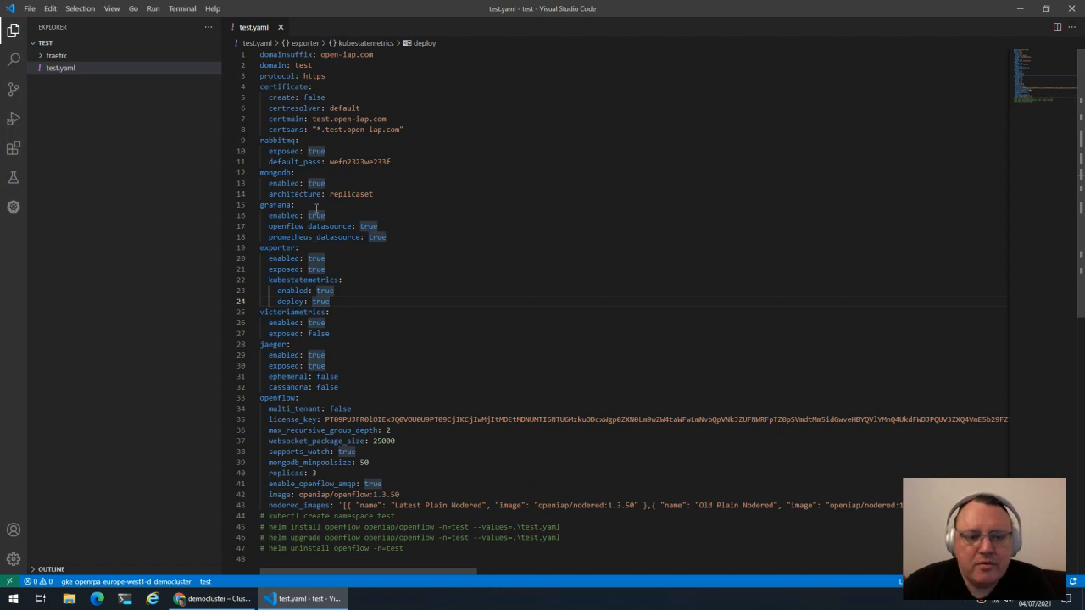
pyautogui.moveTo(417, 280)
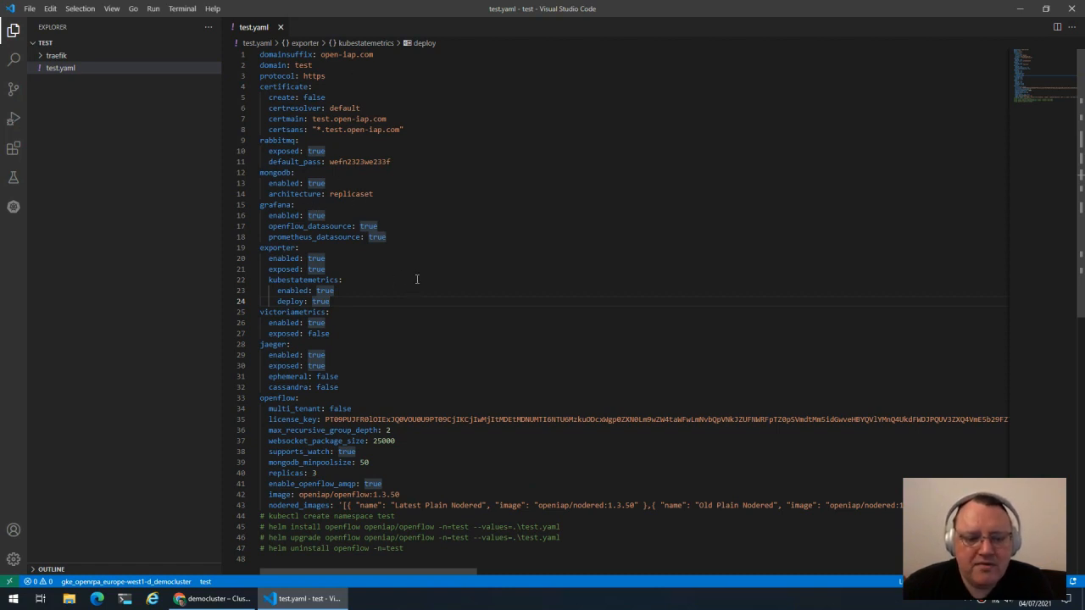
pyautogui.moveTo(440, 285)
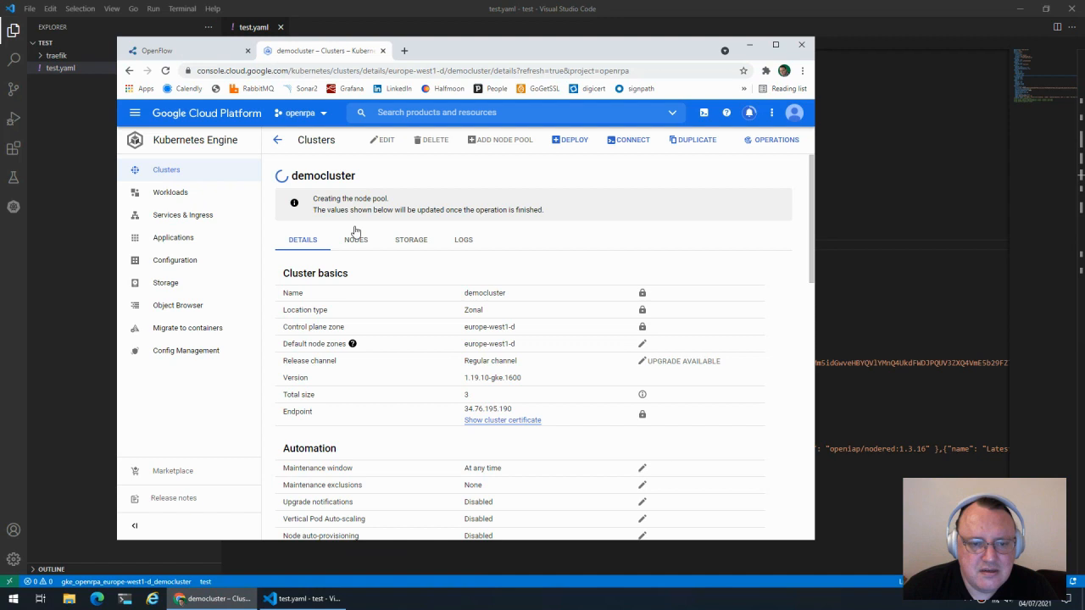
pyautogui.moveTo(681, 149)
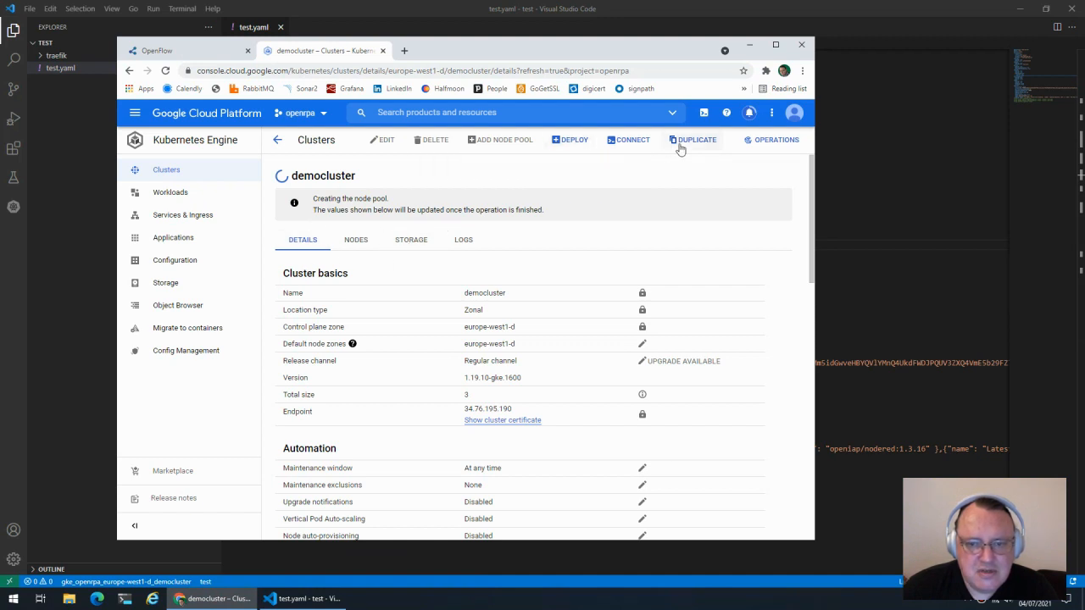
# - Bring up another Add node pool form while the new pool is created
pyautogui.click(501, 139)
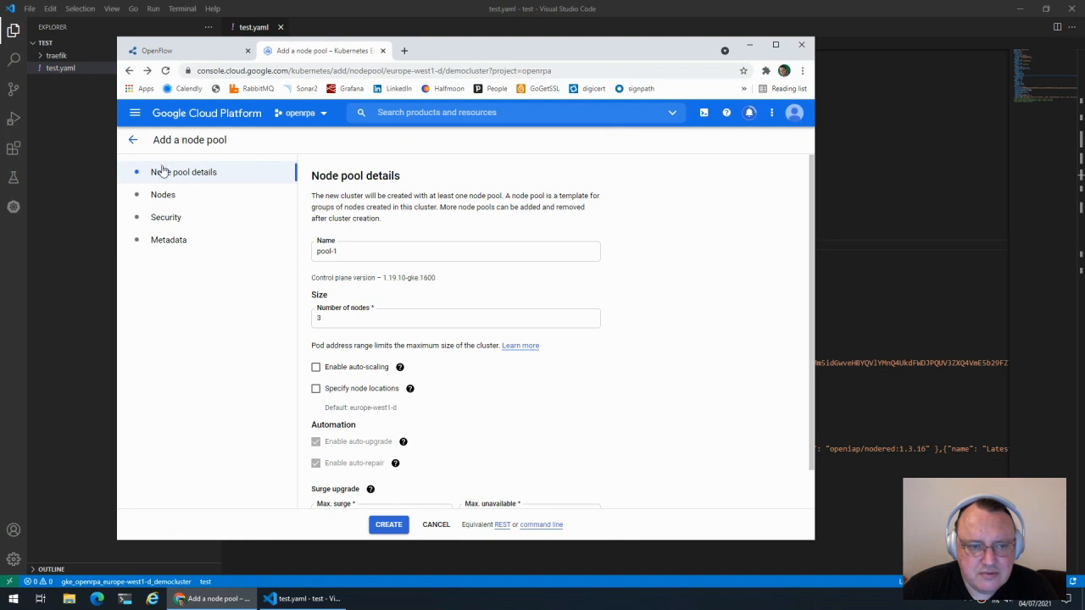
pyautogui.moveTo(135, 112)
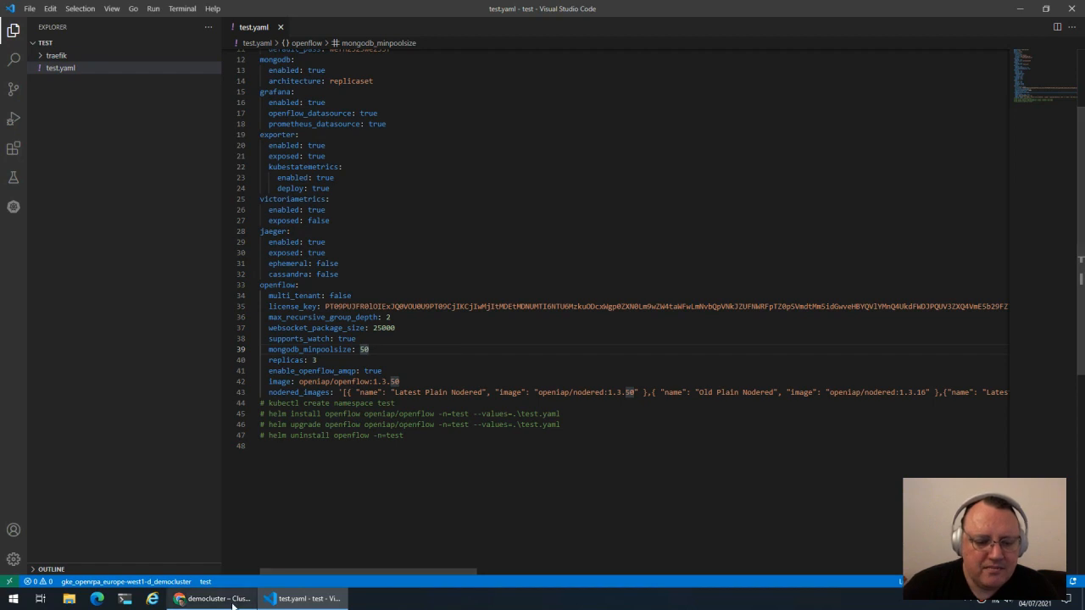
# - Go to github.com/open-rpa/helm-charts and reach charts/openflow/values.yaml
pyautogui.click(210, 596)
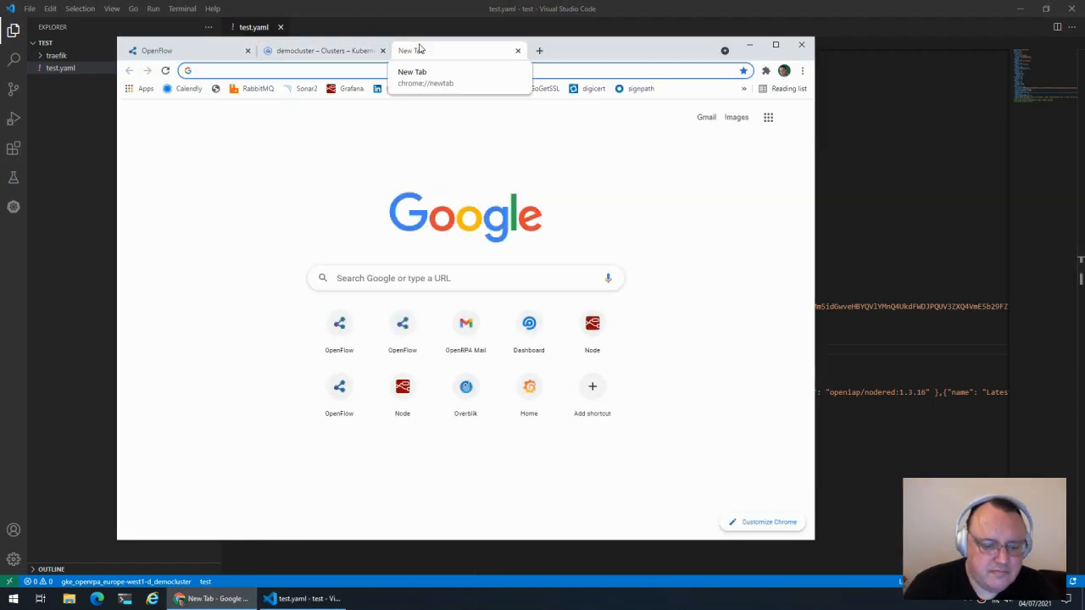
pyautogui.write('github.com/open-rpa/helm-charts/')
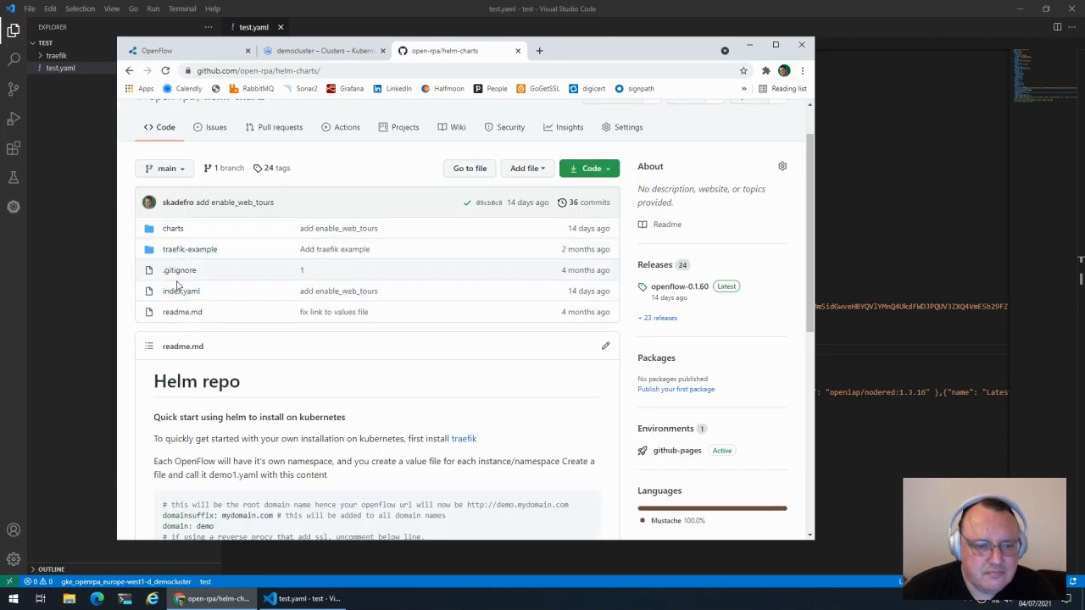
pyautogui.click(173, 227)
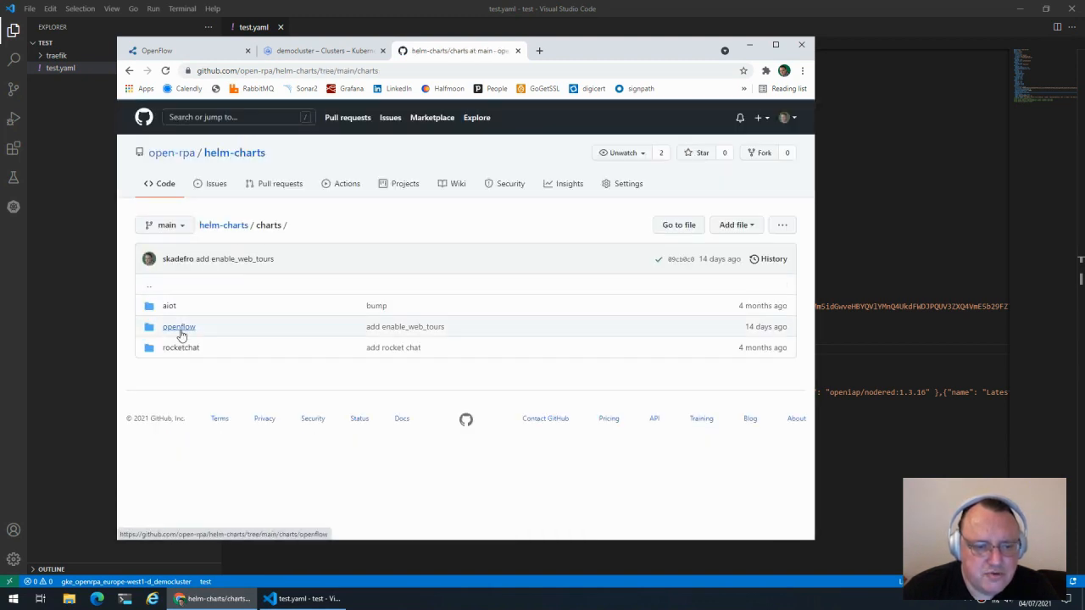
pyautogui.click(178, 325)
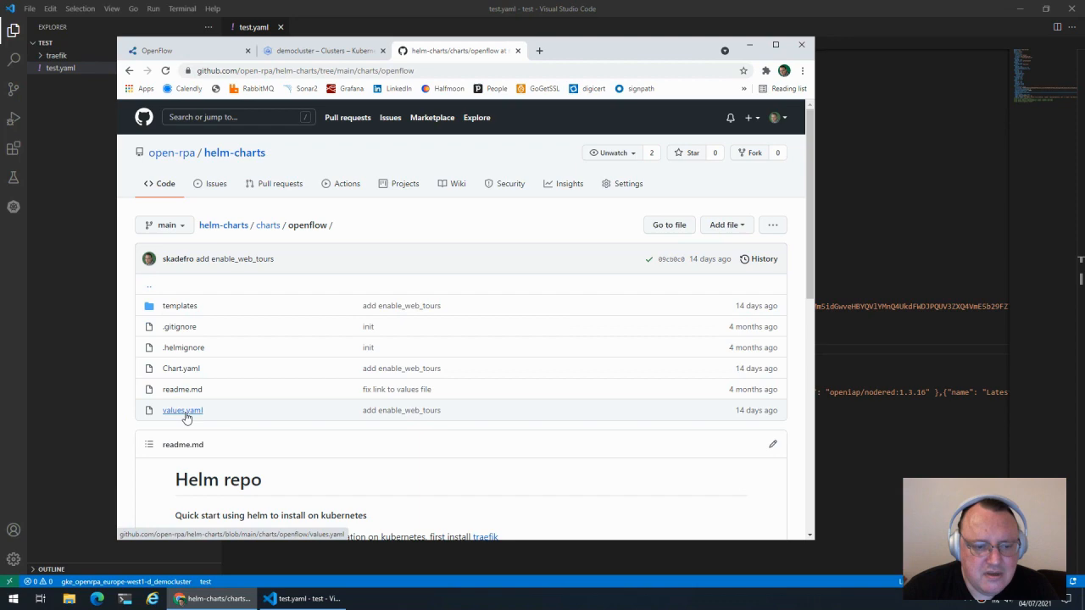
pyautogui.click(183, 410)
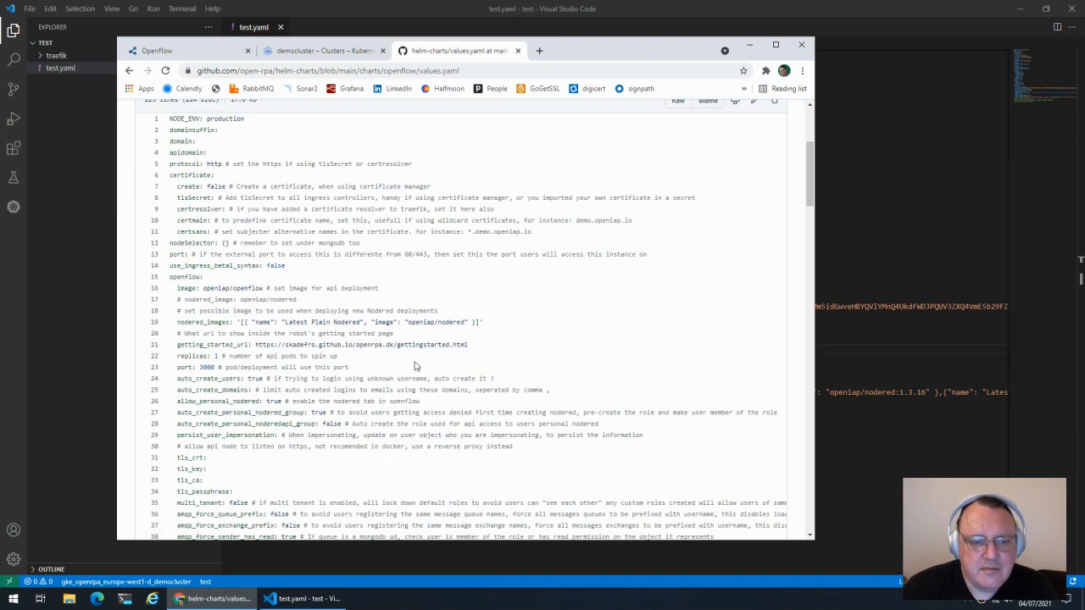
pyautogui.moveTo(210, 244)
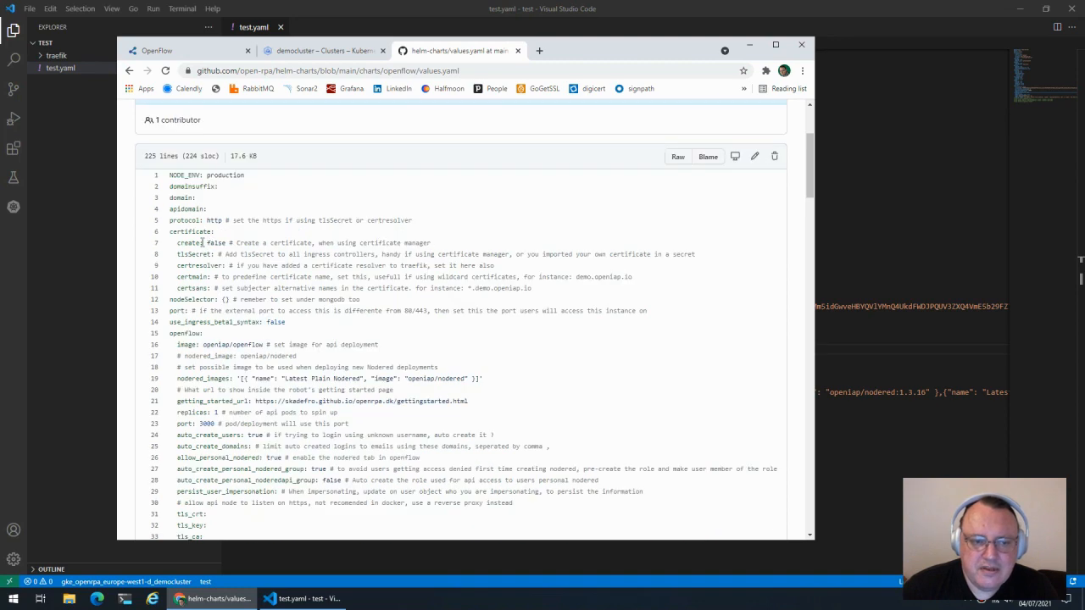
# - Read through values.yaml and pick out the nodeselector setting name
pyautogui.scroll(-3)
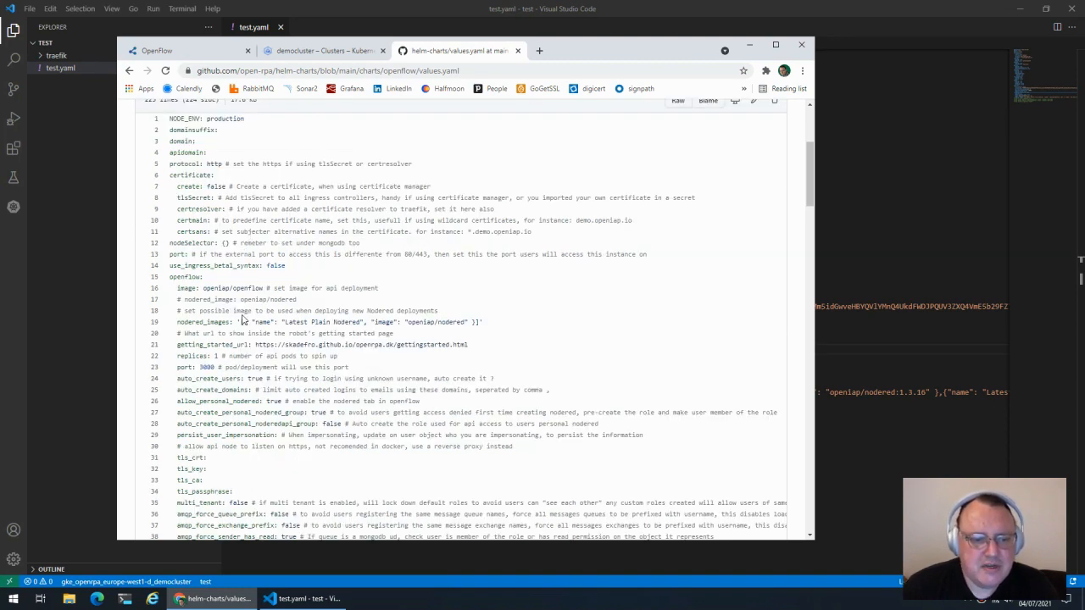
pyautogui.doubleClick(192, 244)
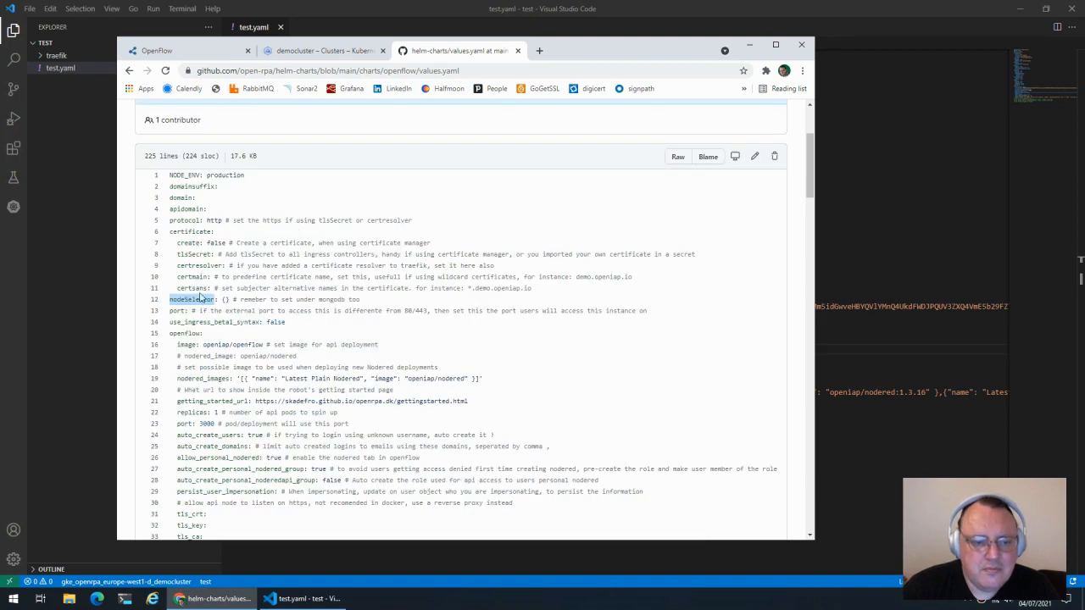
pyautogui.scroll(-3)
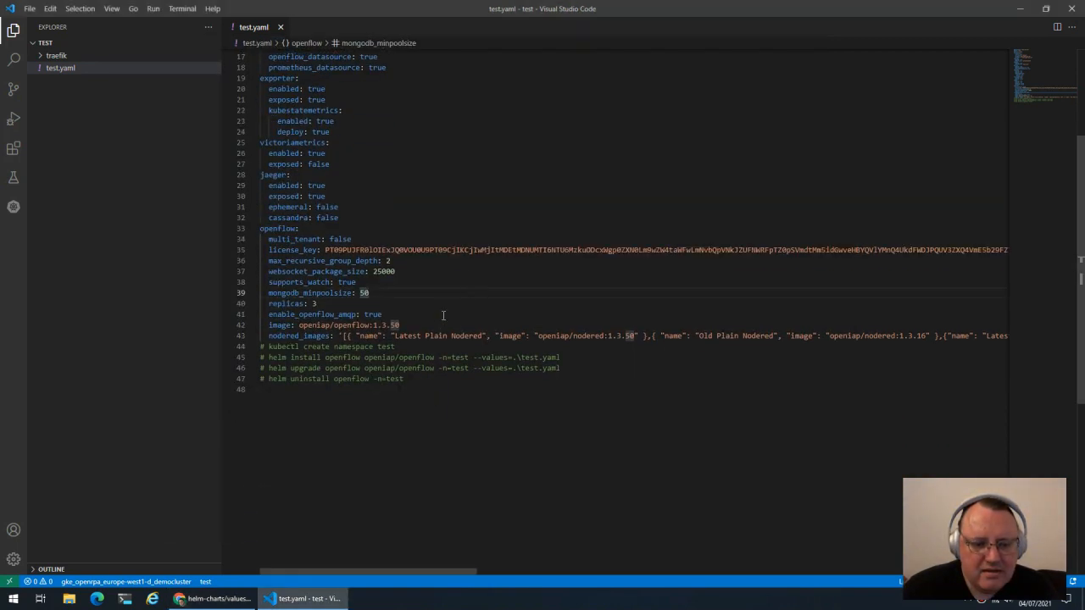
# - Add nodered_allow_nodeselector under openflow in test.yaml and prepare the helm upgrade command
pyautogui.write('nodered_allow_nodeselector: true')
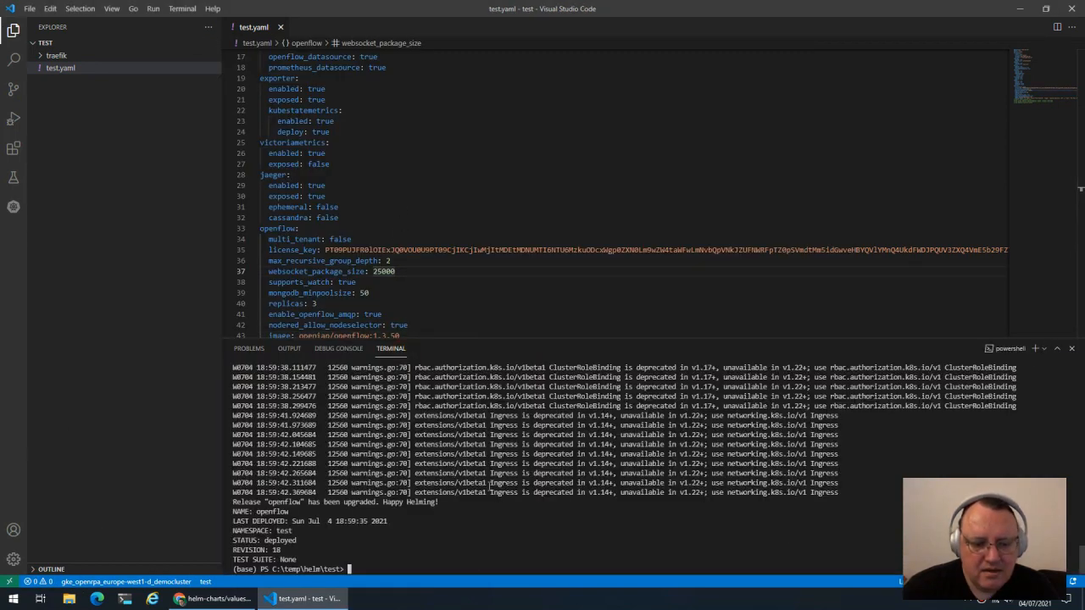
pyautogui.write('helm upgrade openflow openiap/openflow -n=test --values=.\\test.yaml')
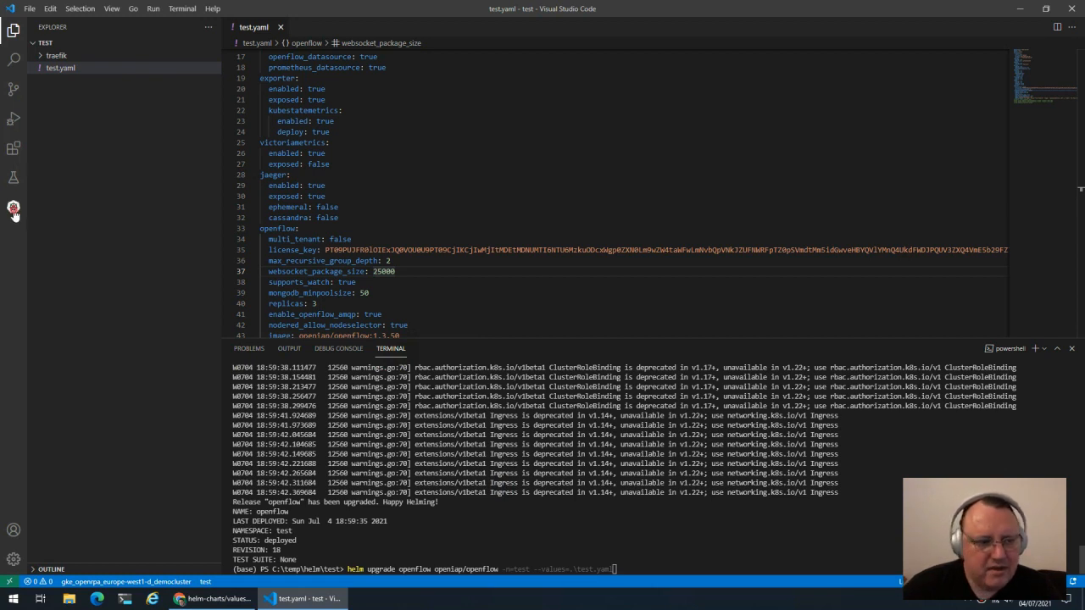
# - Show the Kubernetes clusters explorer alongside the editor
pyautogui.click(14, 204)
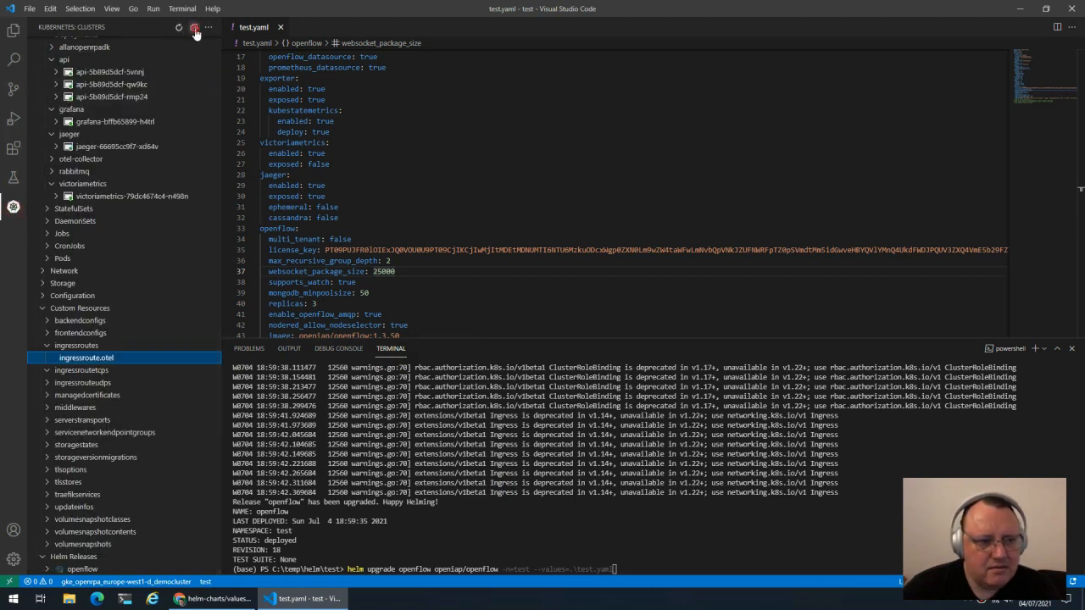
pyautogui.click(171, 31)
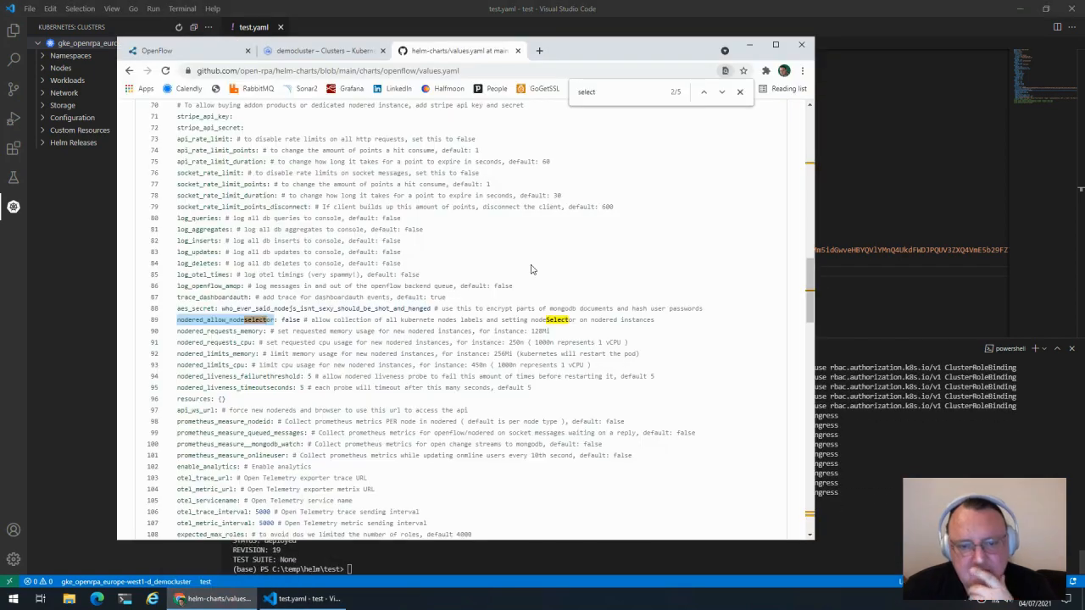
pyautogui.click(161, 51)
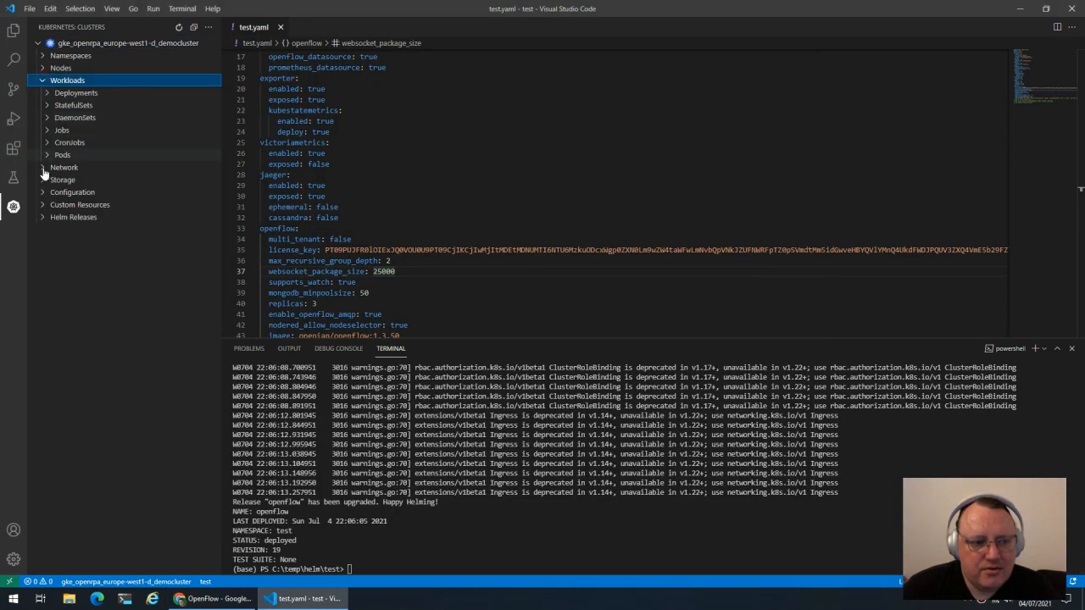
# - List the cluster's pods and deployments and show the api deployment's pods
pyautogui.click(62, 154)
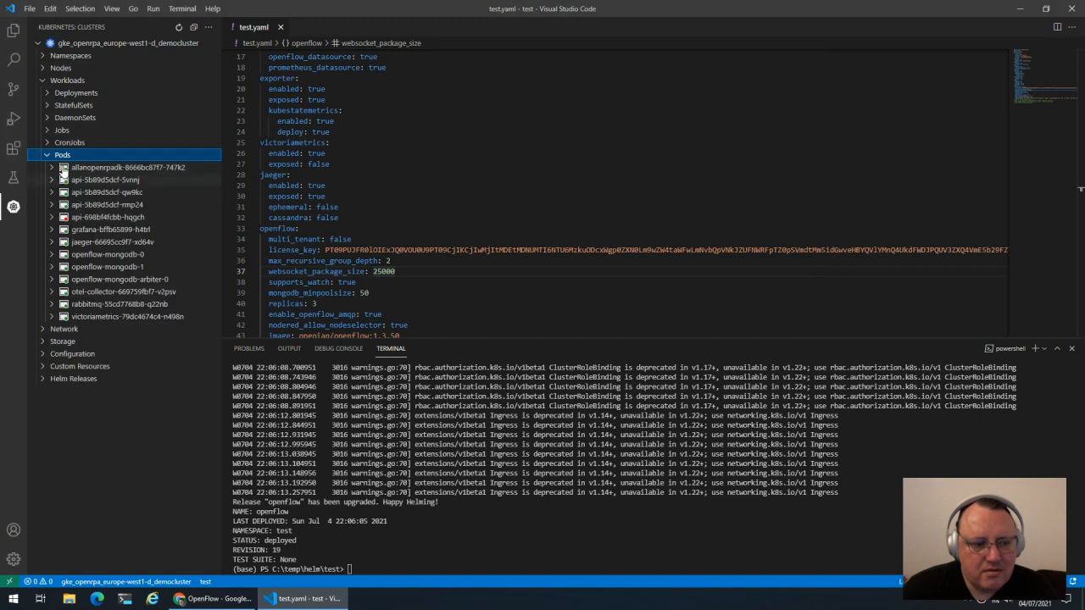
pyautogui.click(61, 92)
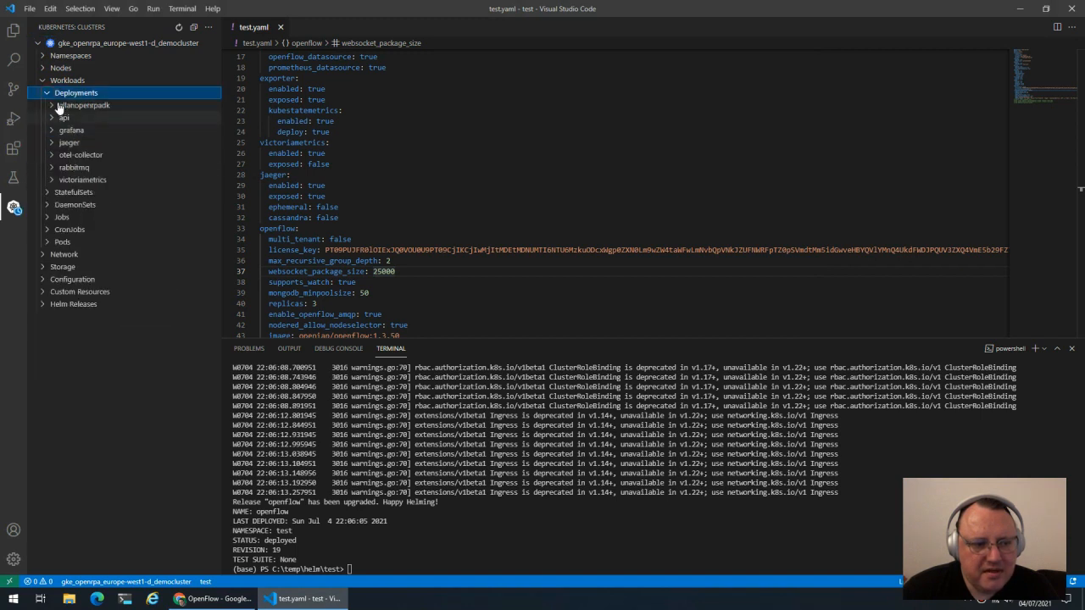
pyautogui.click(64, 117)
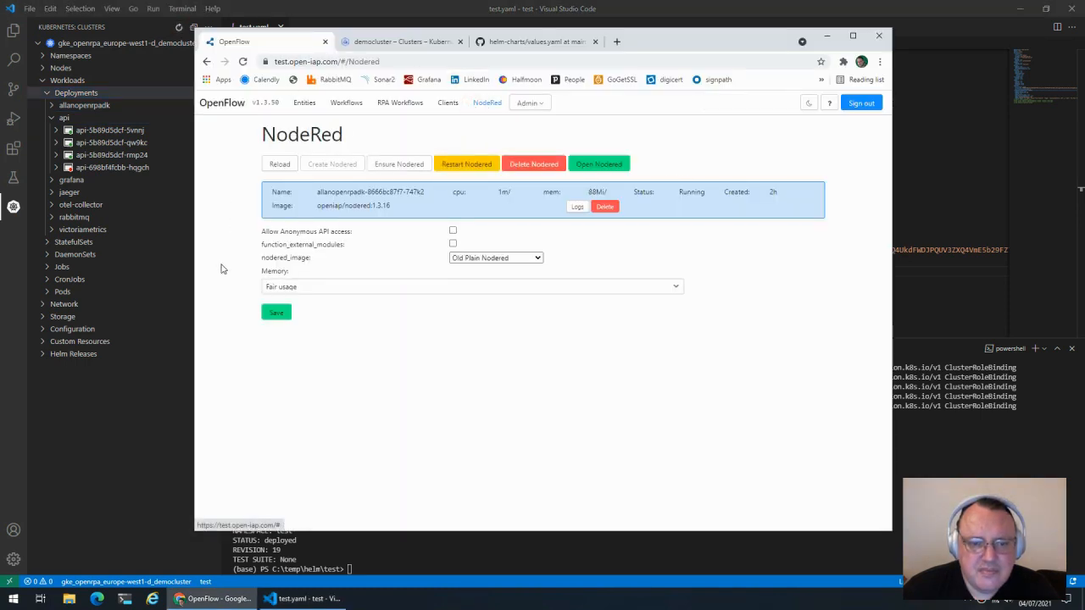
pyautogui.moveTo(519, 286)
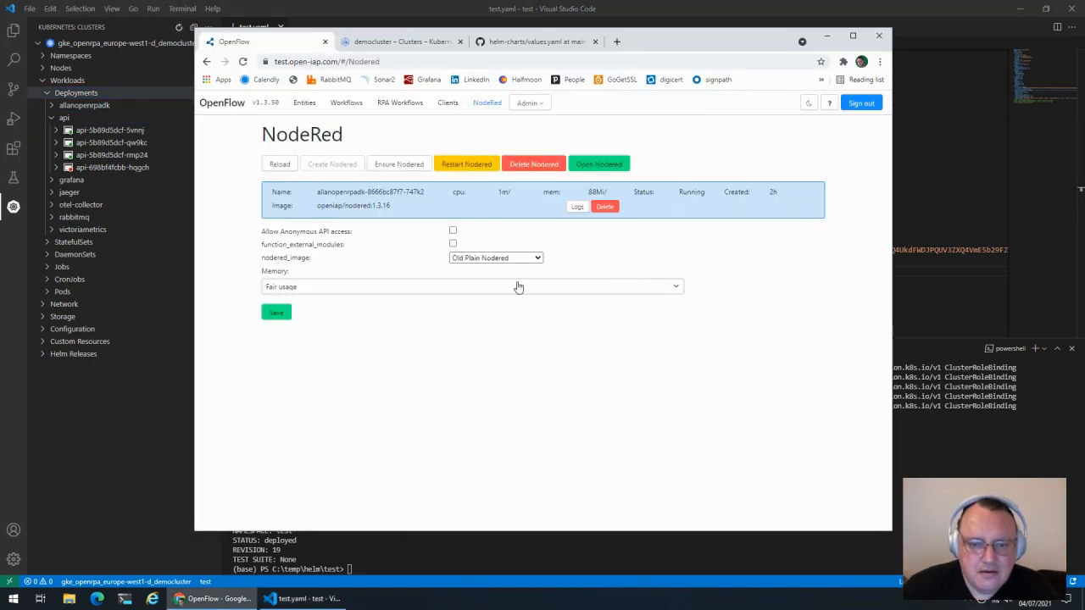
# - Reload the OpenFlow NodeRed page until the node label option appears
pyautogui.click(245, 62)
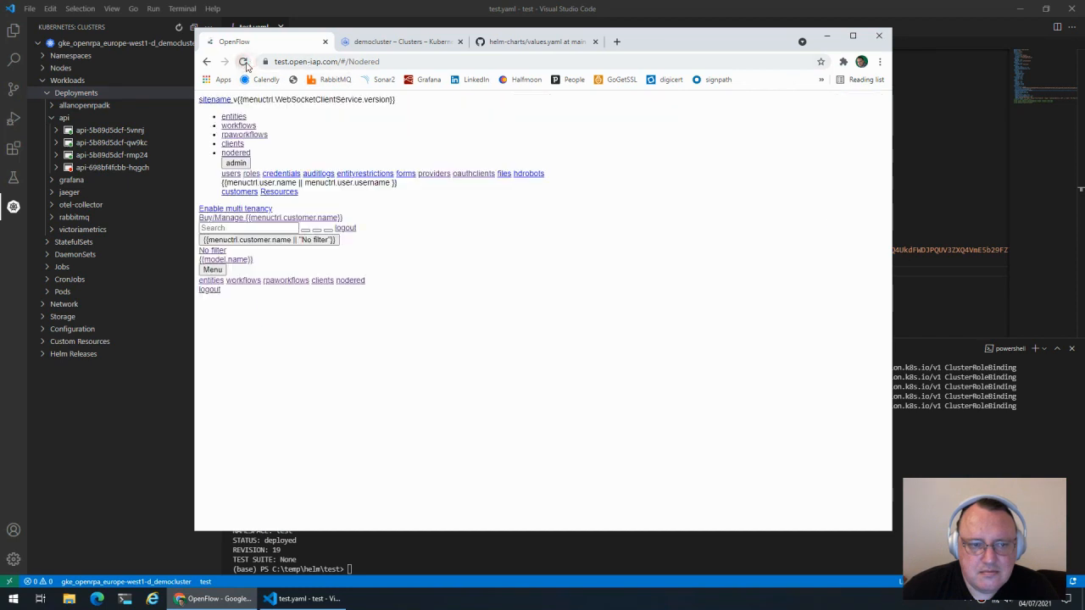
pyautogui.click(246, 61)
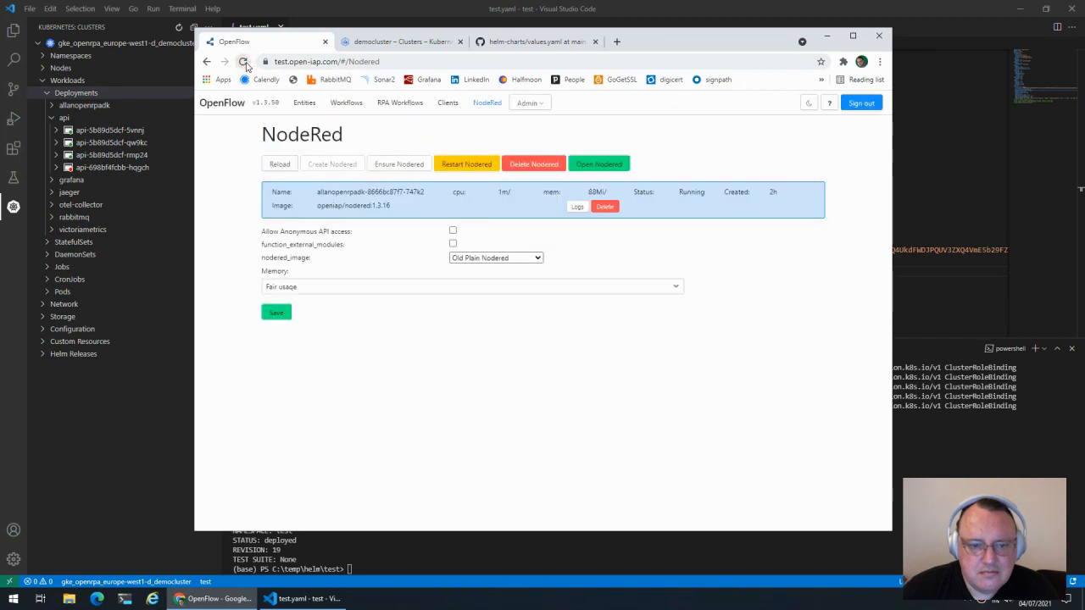
pyautogui.click(246, 61)
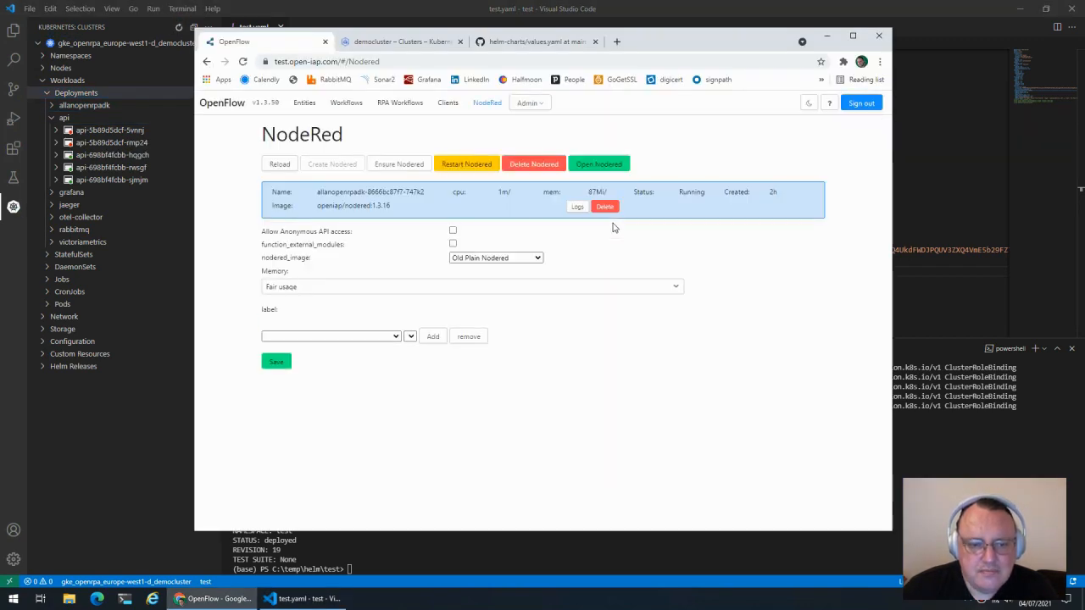
pyautogui.moveTo(376, 339)
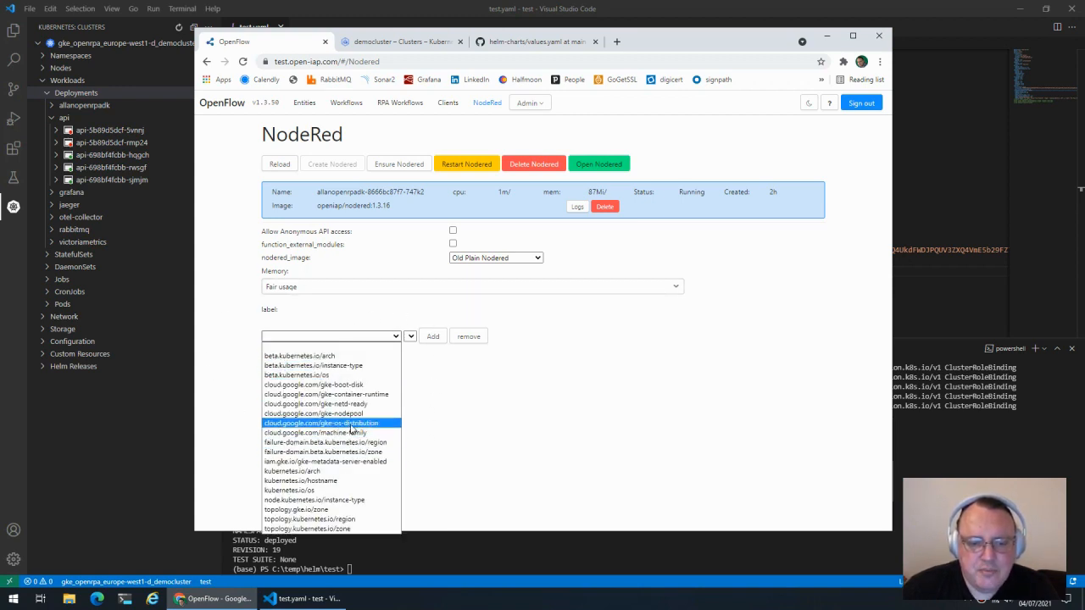
pyautogui.moveTo(346, 424)
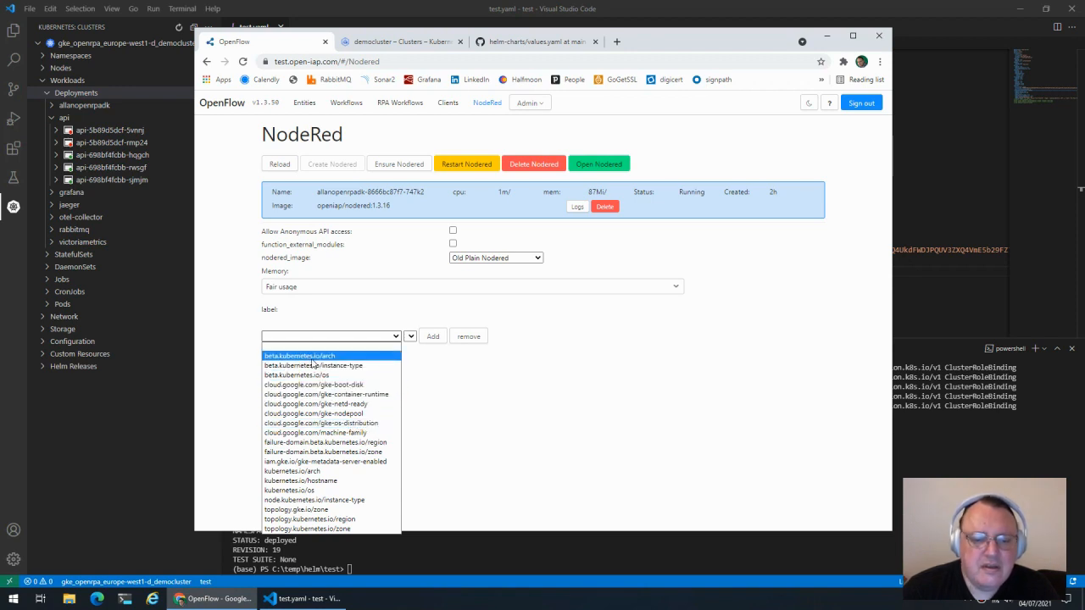
pyautogui.moveTo(322, 366)
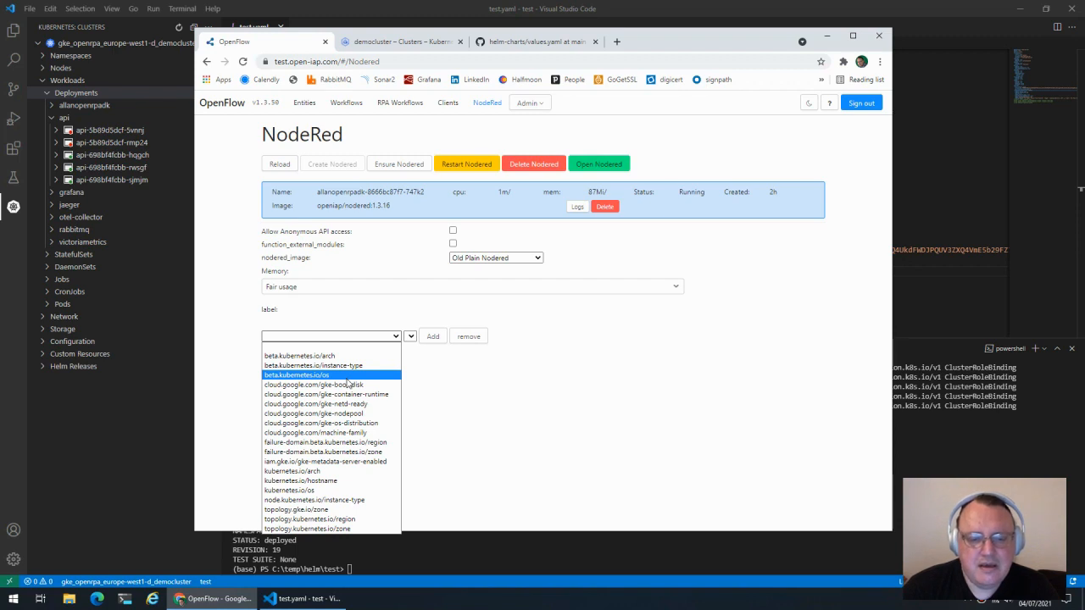
pyautogui.moveTo(316, 375)
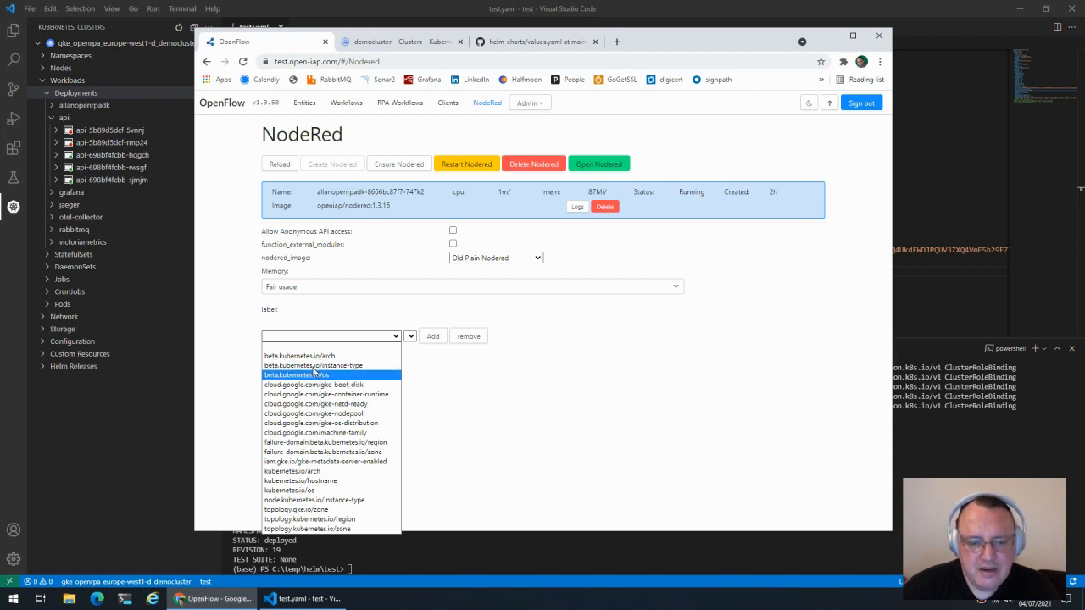
pyautogui.moveTo(325, 383)
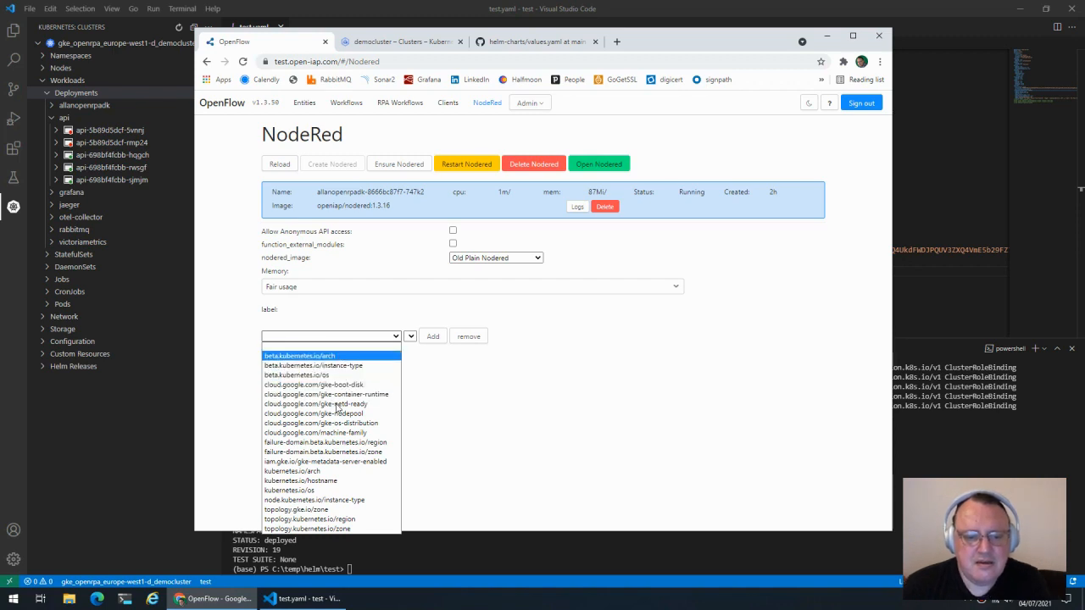
pyautogui.moveTo(343, 366)
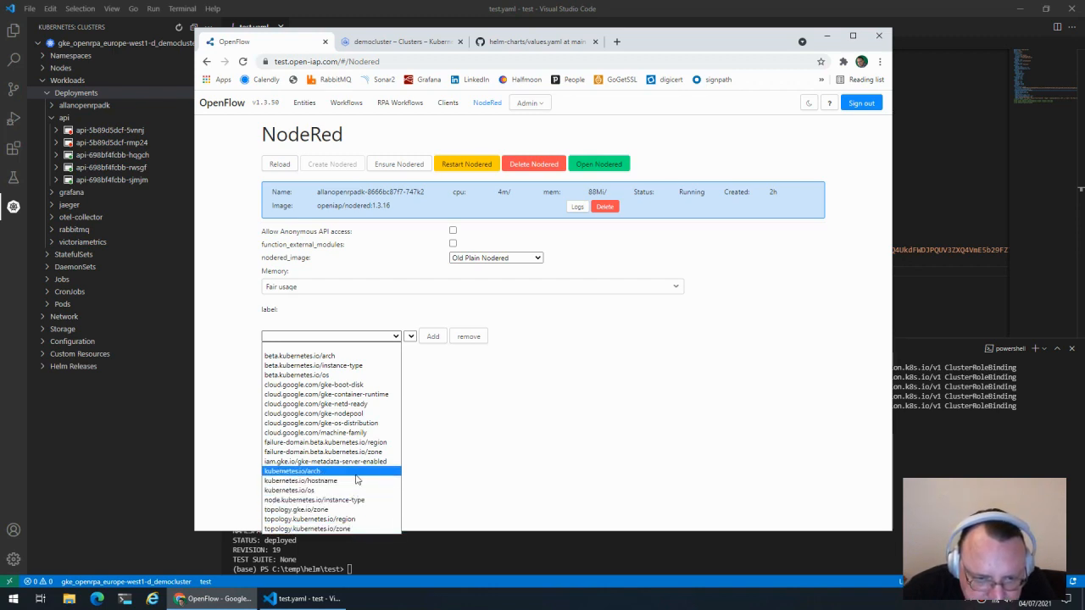
# - Set the NodeRed label to cloud.google.com/gke-nodepool with value gpu-pool
pyautogui.click(314, 414)
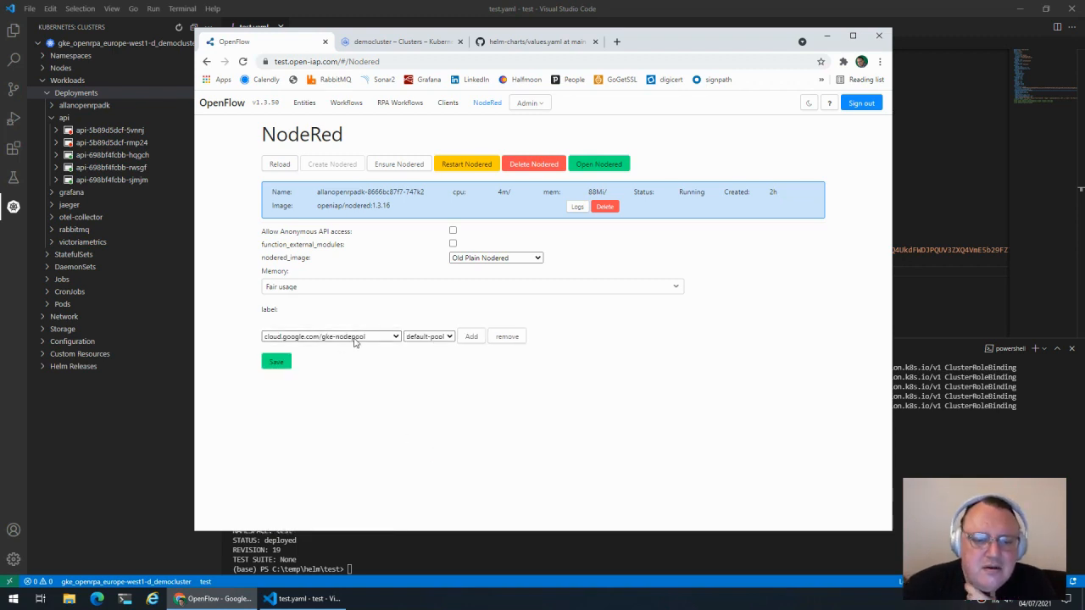
pyautogui.click(427, 336)
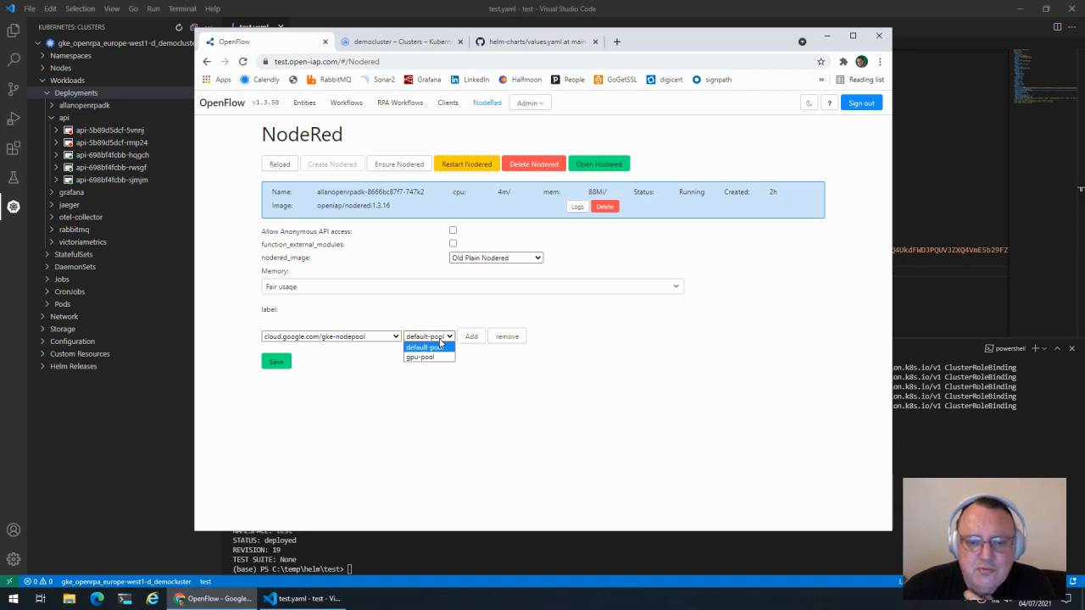
pyautogui.moveTo(427, 356)
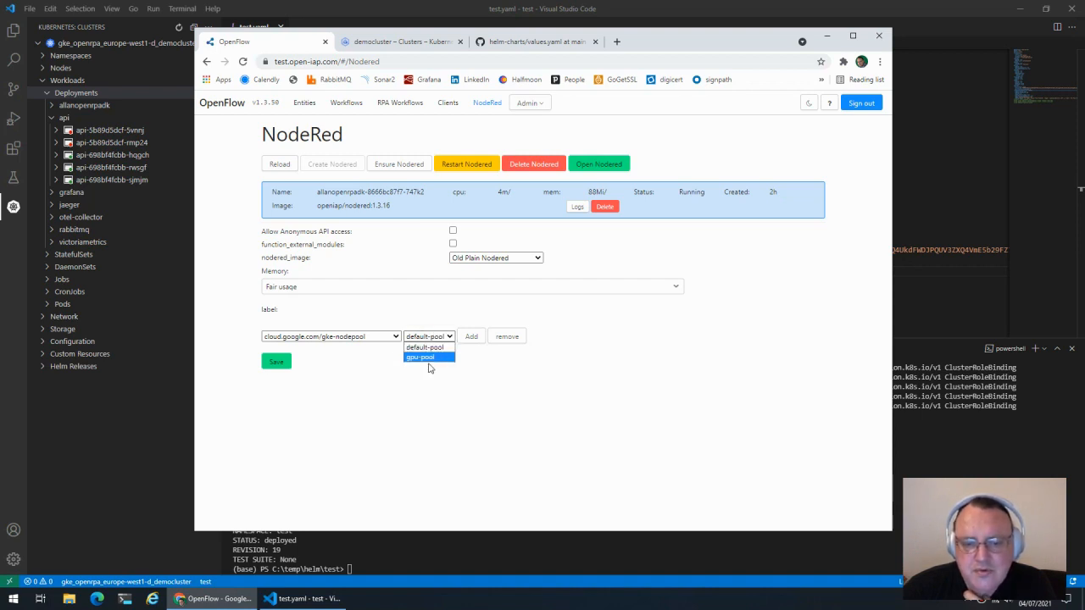
pyautogui.click(424, 356)
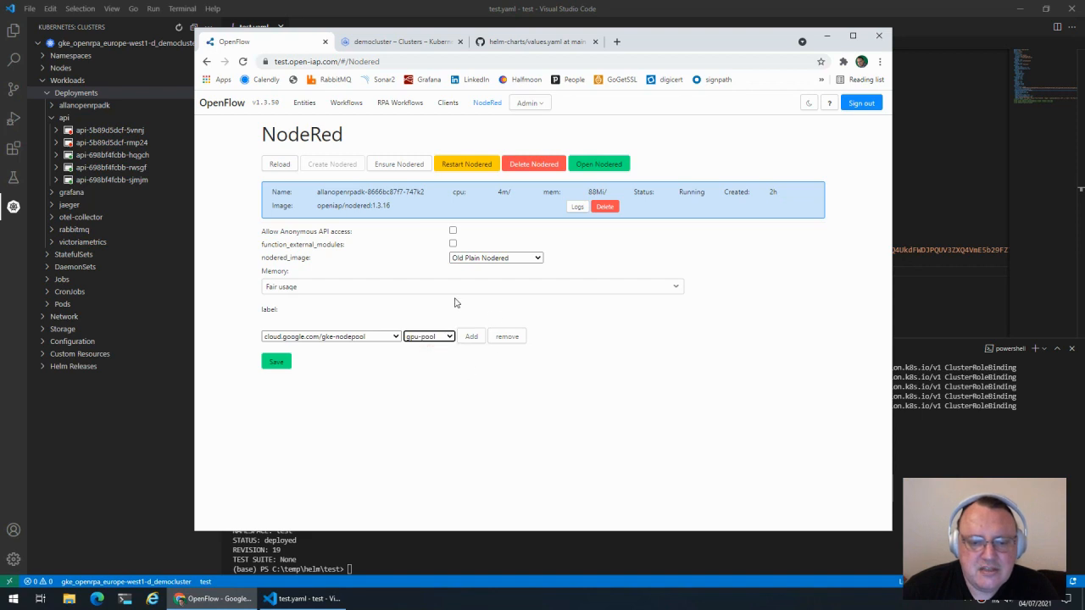
pyautogui.moveTo(402, 254)
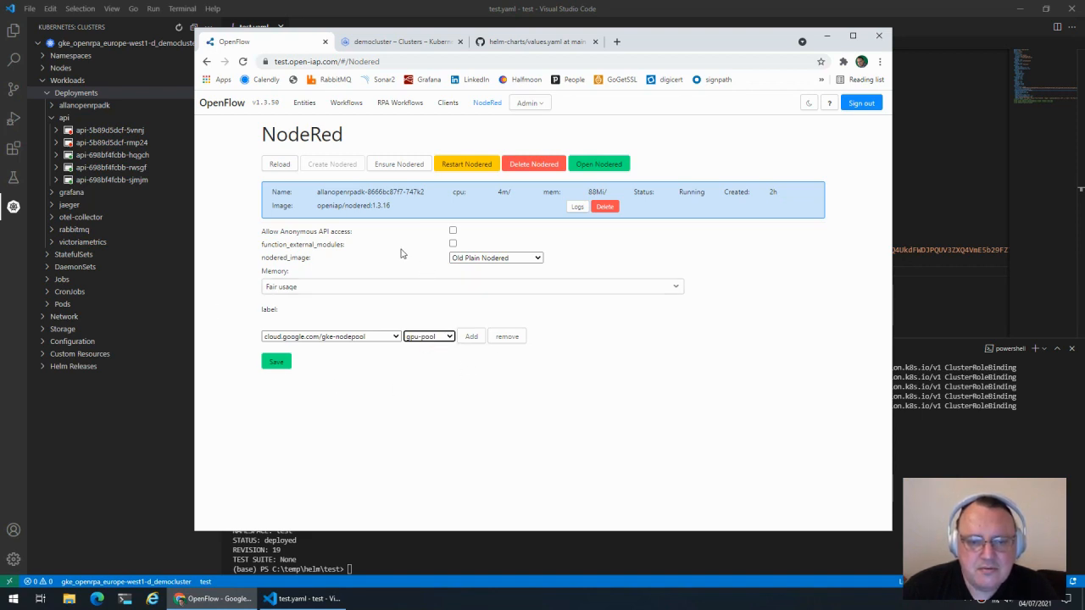
pyautogui.moveTo(448, 213)
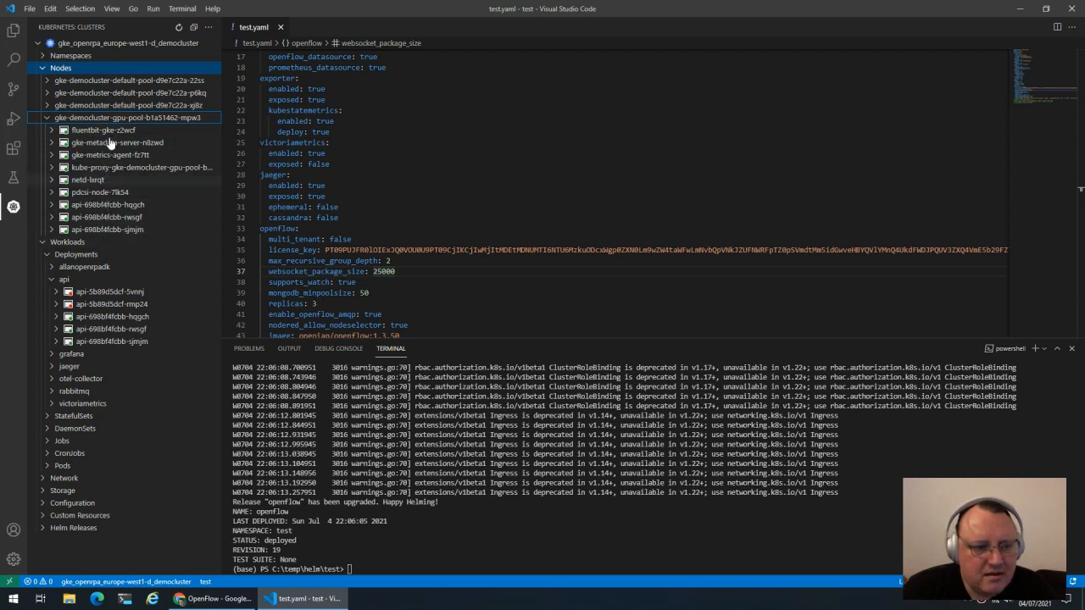
pyautogui.moveTo(95, 217)
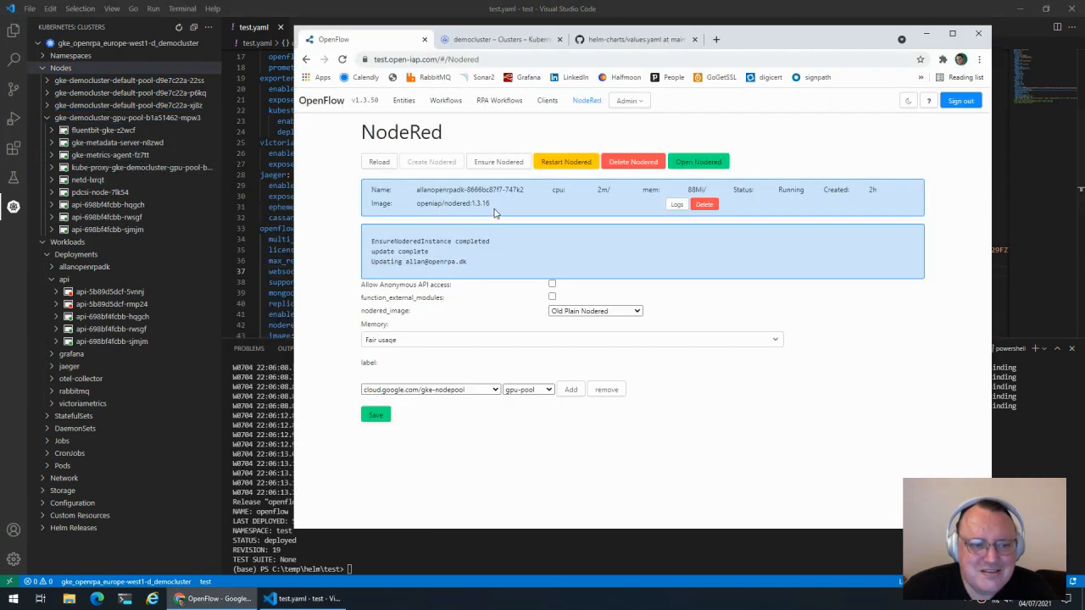
pyautogui.moveTo(484, 136)
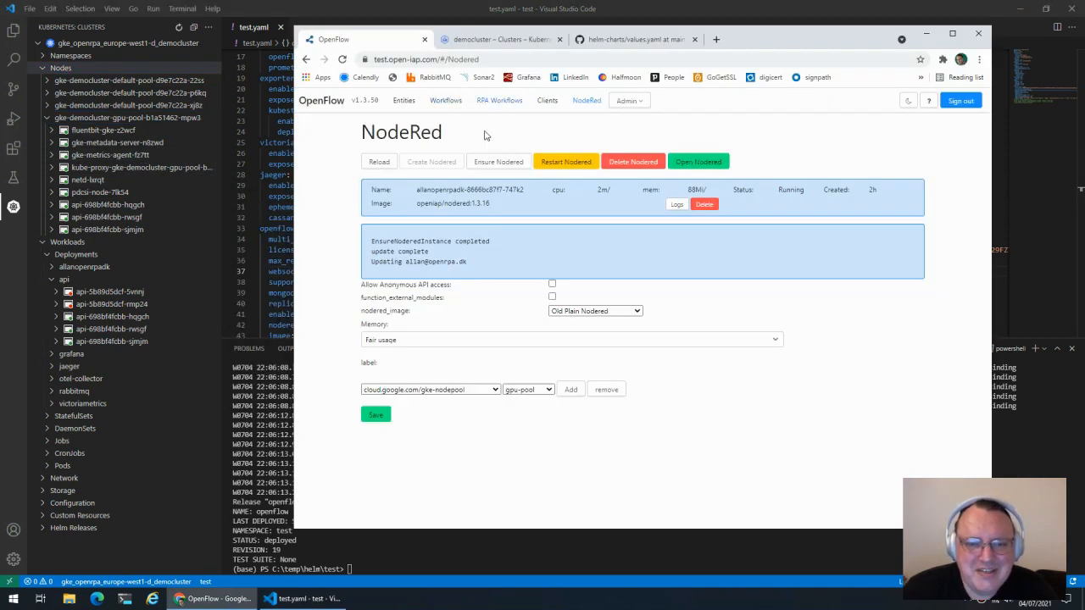
pyautogui.moveTo(596, 163)
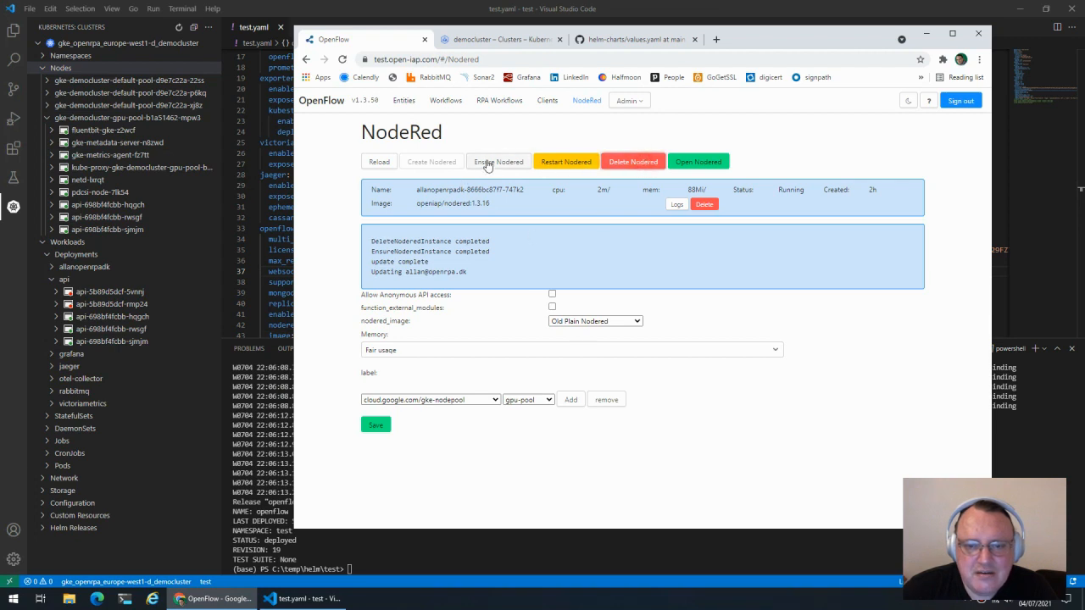
# - Recreate the NodeRed instance via Ensure Nodered and reload its status
pyautogui.click(498, 161)
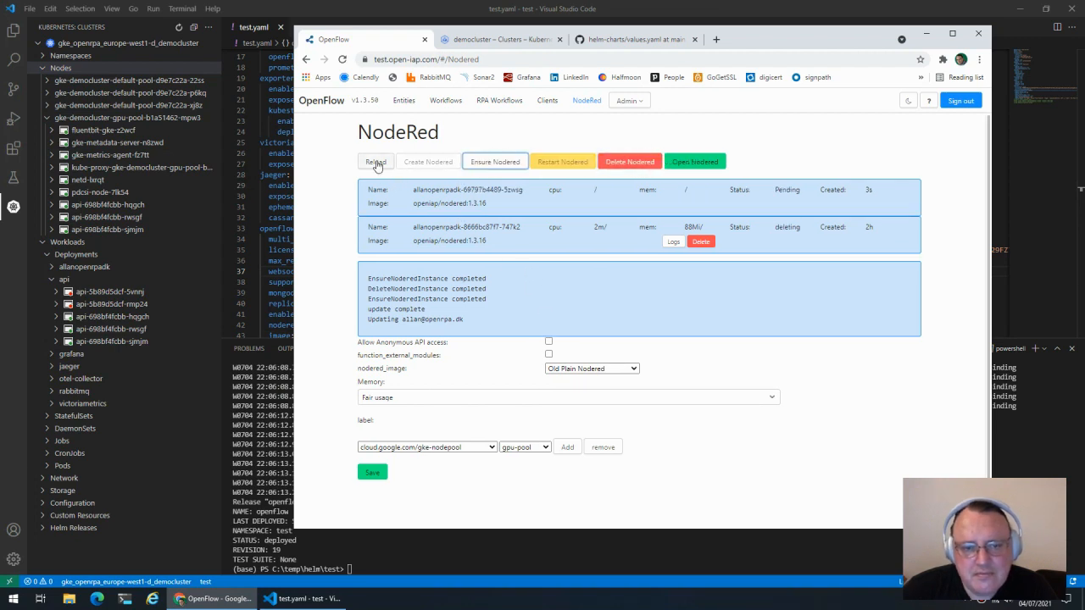
pyautogui.click(377, 161)
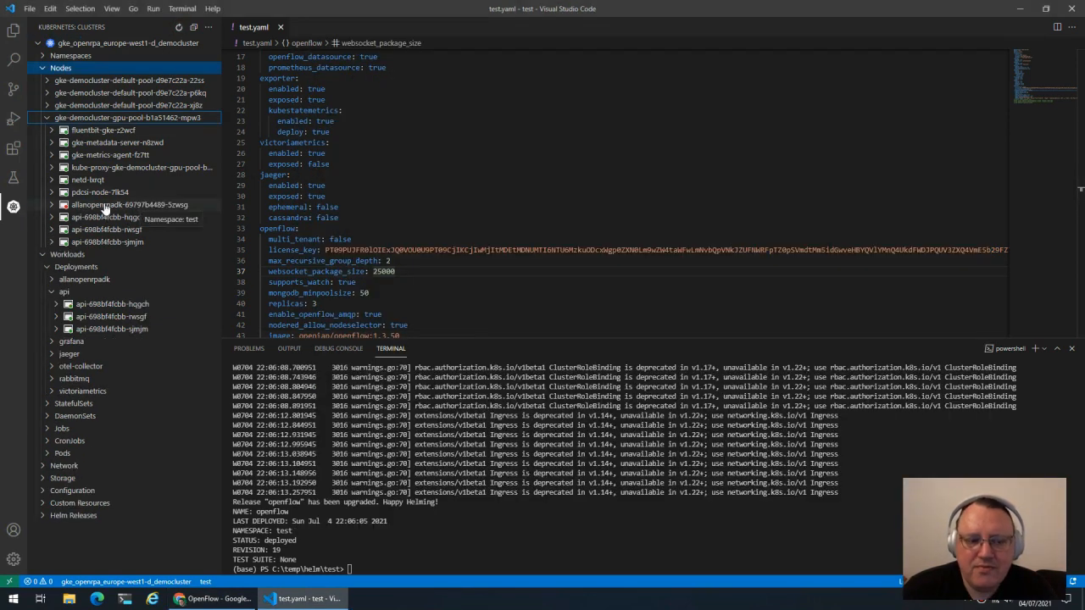
pyautogui.moveTo(95, 156)
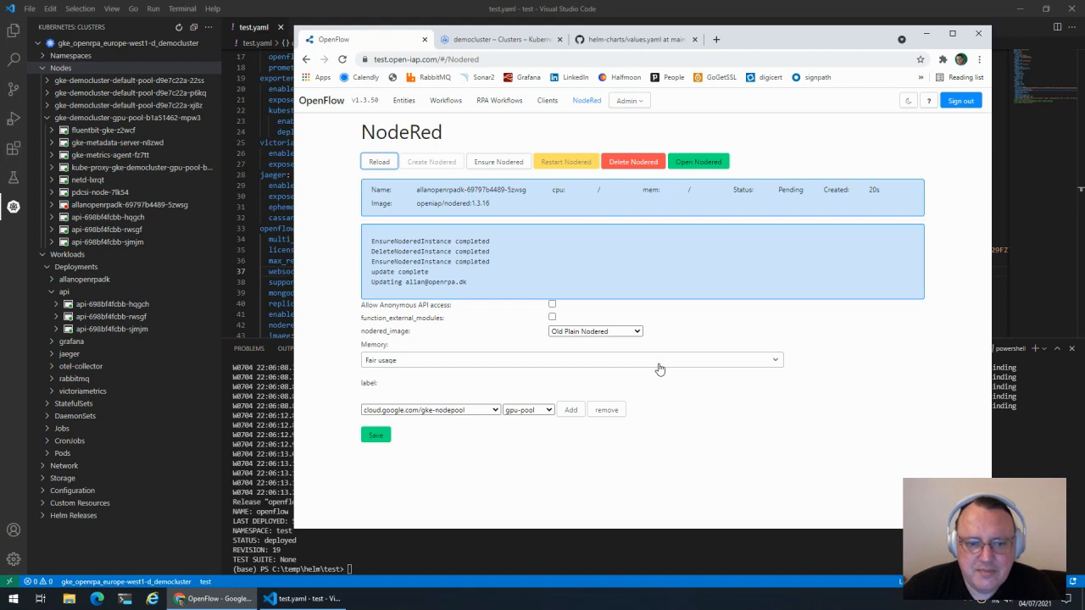
pyautogui.moveTo(417, 351)
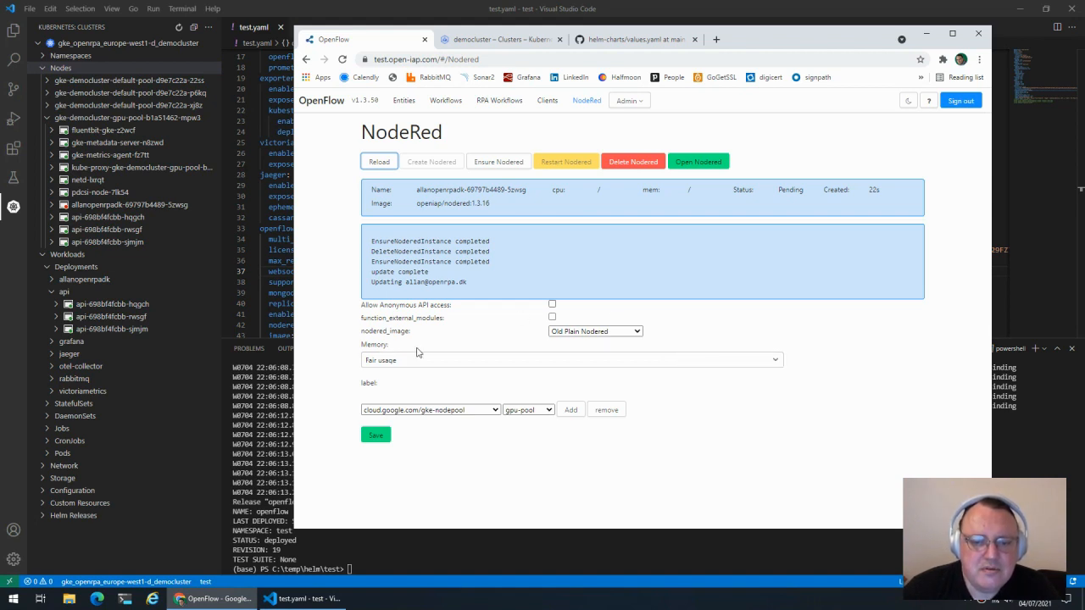
pyautogui.moveTo(445, 334)
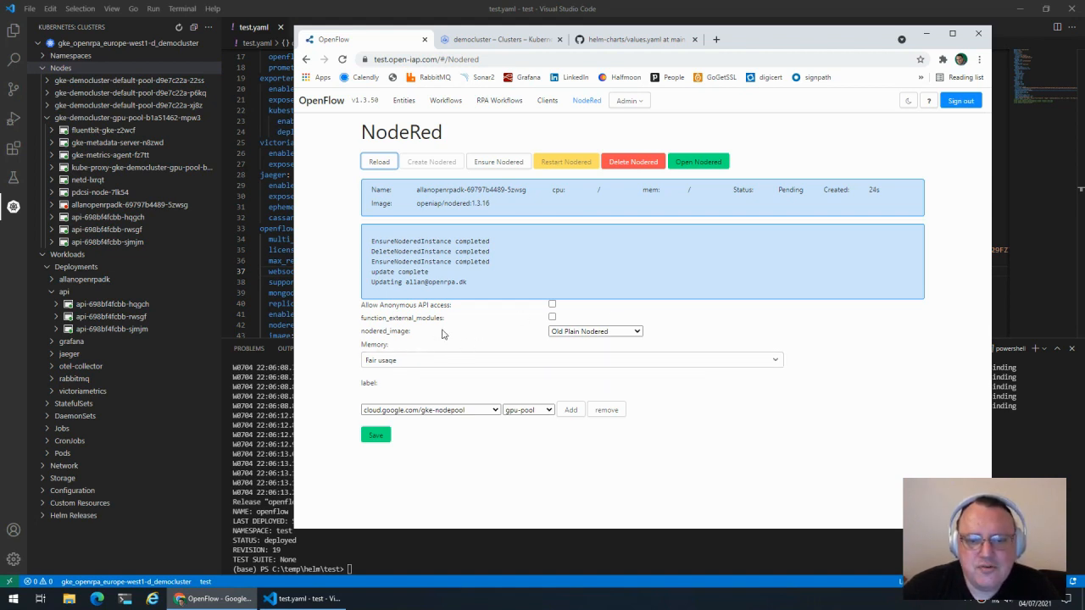
pyautogui.moveTo(484, 320)
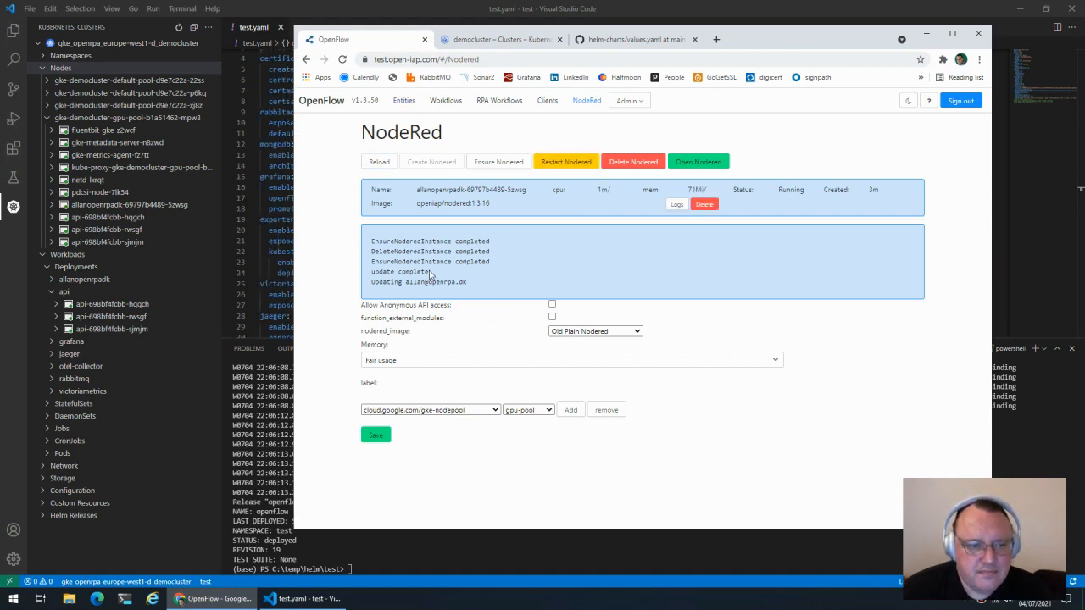
pyautogui.moveTo(443, 335)
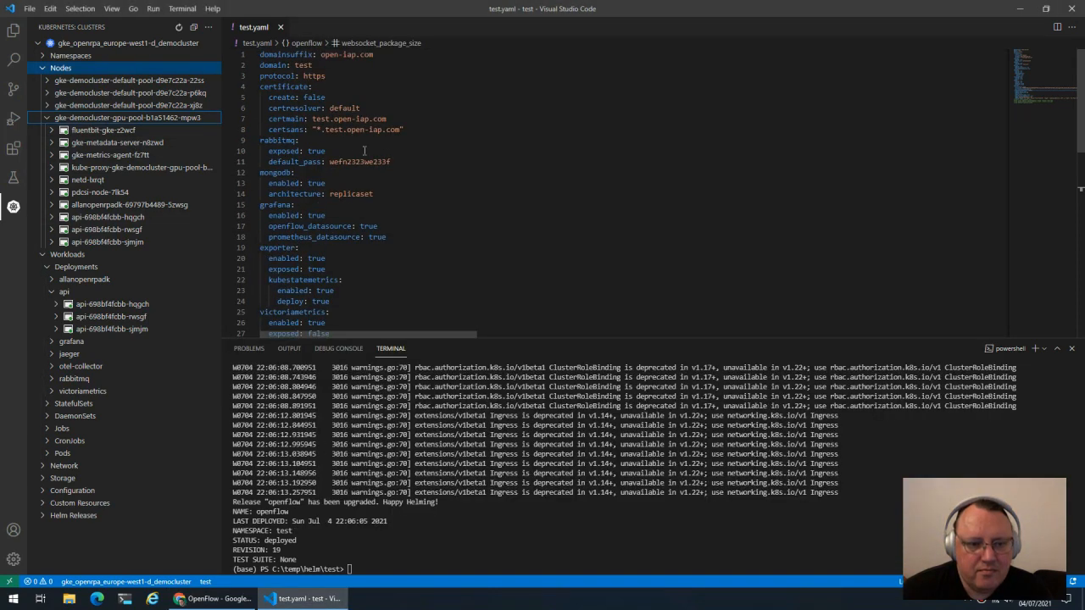
# - Add an empty nodeSelector under openflow in test.yaml and find the gke-nodepool label in the gpu-pool node YAML
pyautogui.scroll(-3)
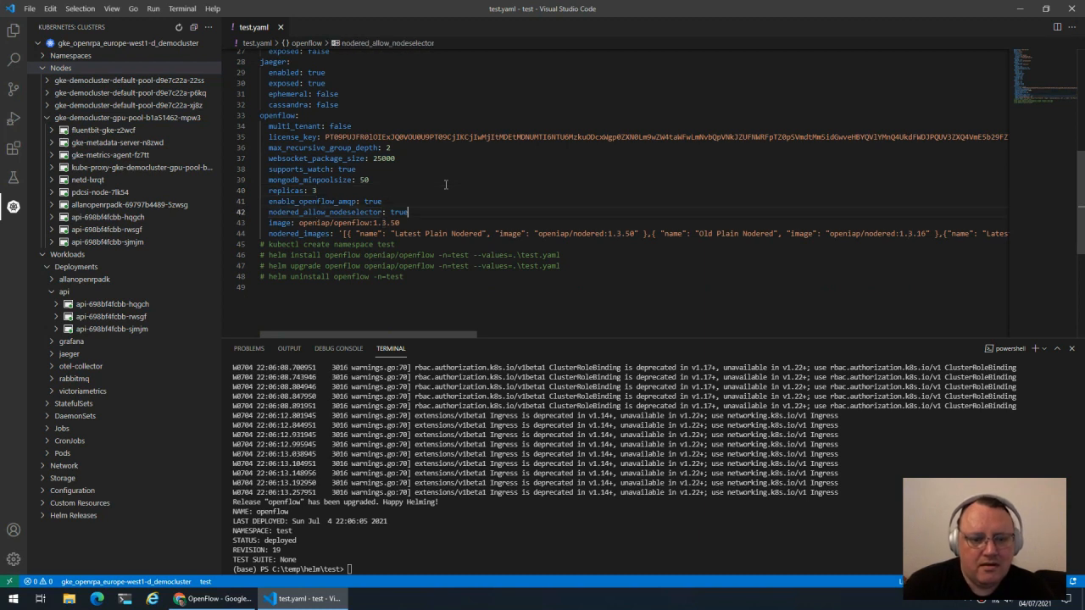
pyautogui.write('nodeSelector: {}')
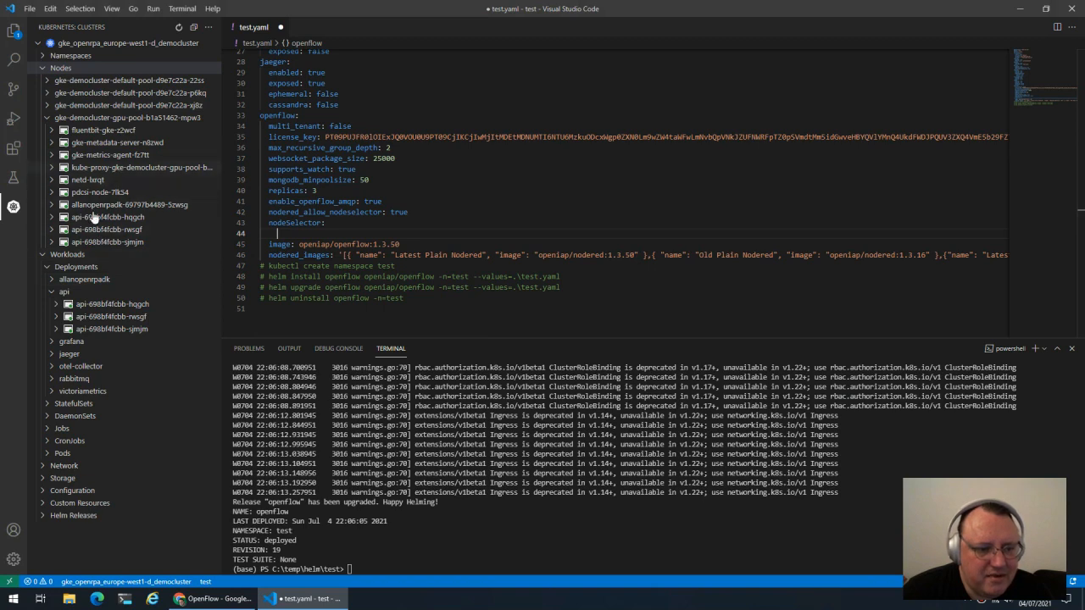
pyautogui.click(139, 117)
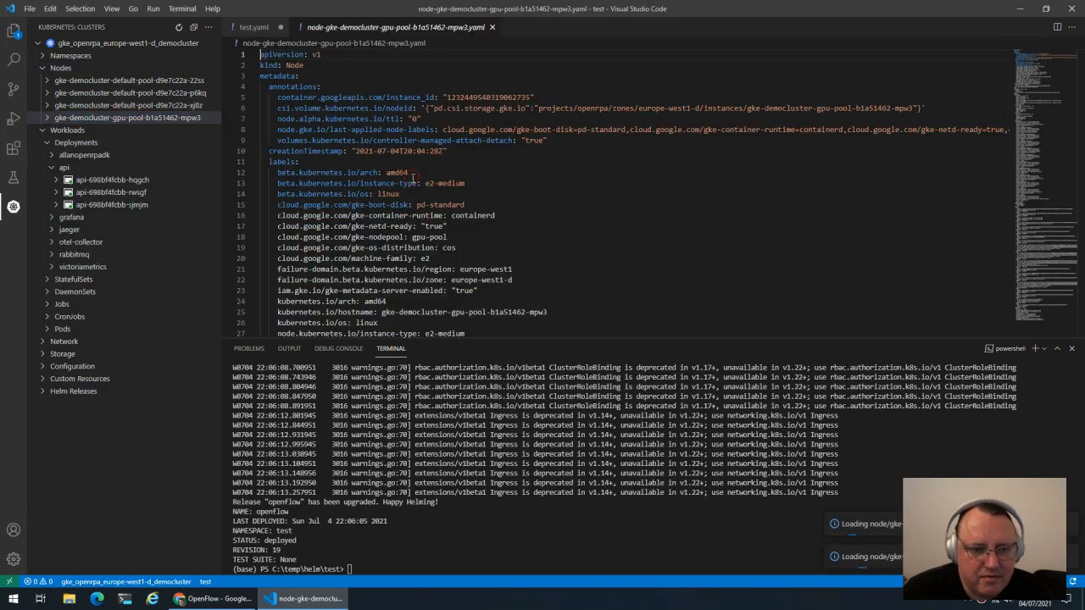
pyautogui.press('ctrl+f')
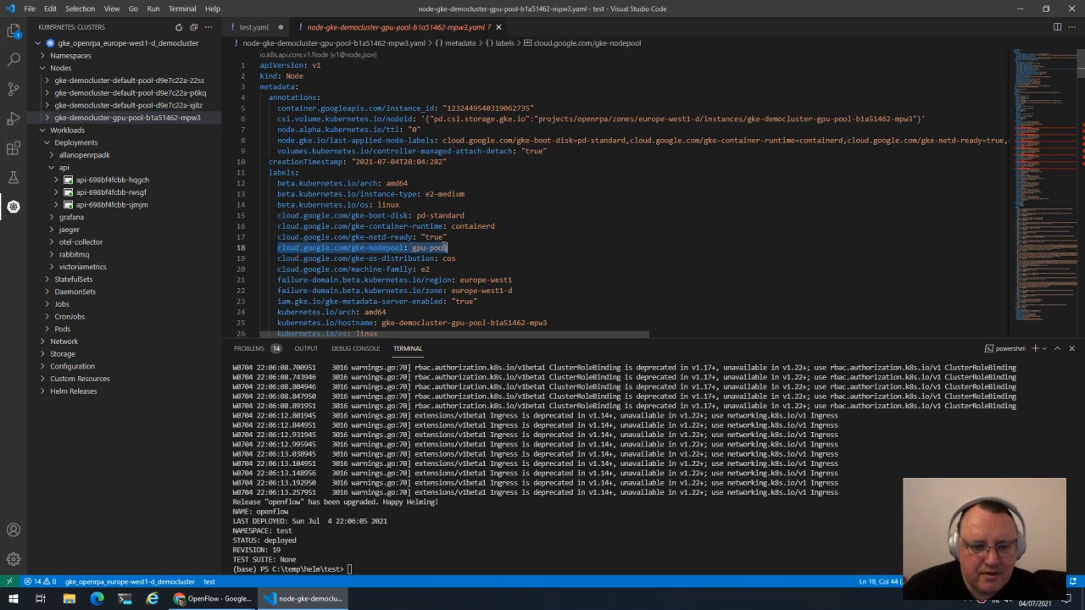
pyautogui.click(254, 27)
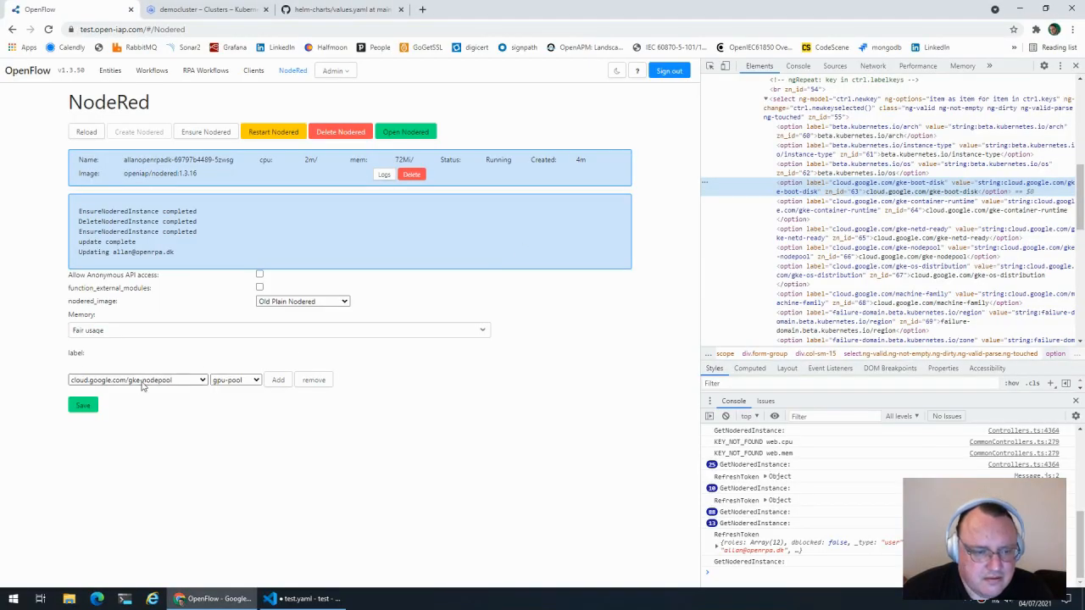
# - Paste the cloud.google.com/gke-nodepool label into test.yaml and set it to default-pool from a default-pool node
pyautogui.click(302, 598)
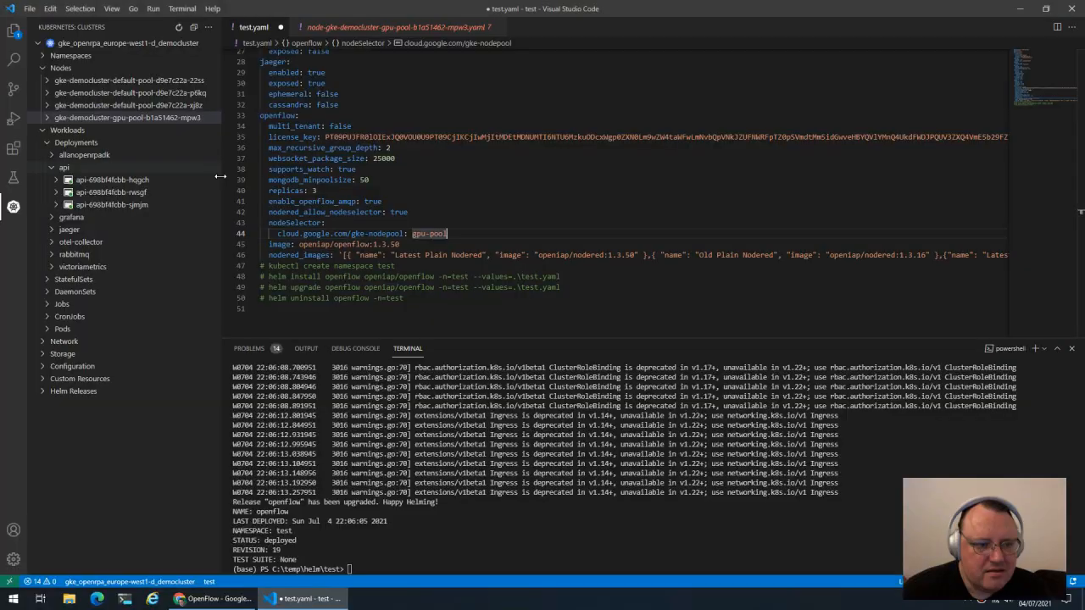
pyautogui.click(127, 92)
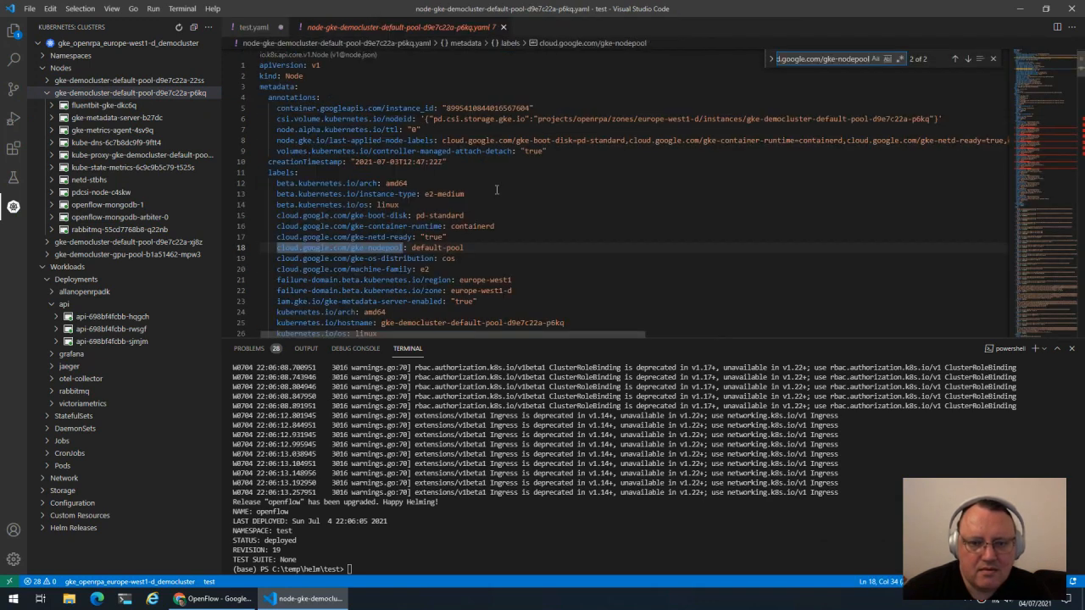
pyautogui.click(253, 27)
pyautogui.write('helm upgrade openflow openiap/openflow -n=test --values=.\\test.yaml')
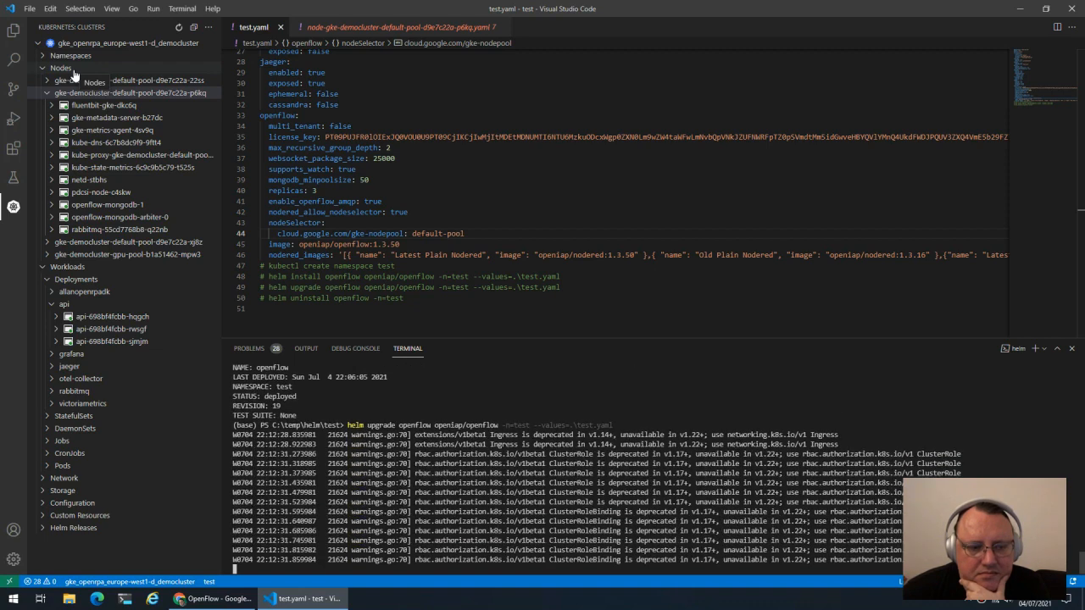
pyautogui.moveTo(180, 27)
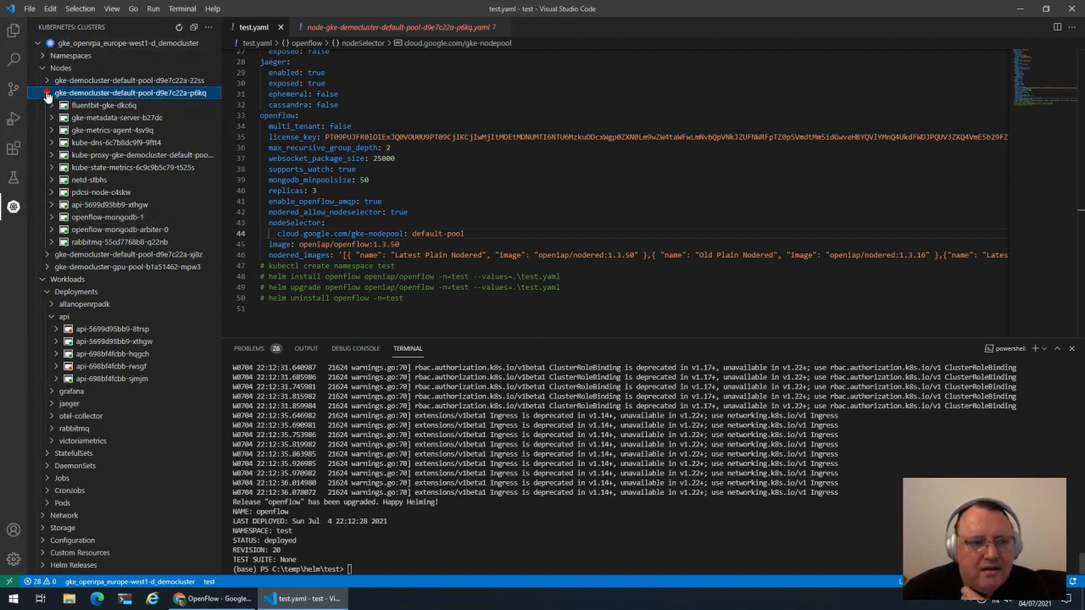
# - Collapse default-pool and expand the gpu-pool node to list its pods after the revision 20 upgrade
pyautogui.click(45, 91)
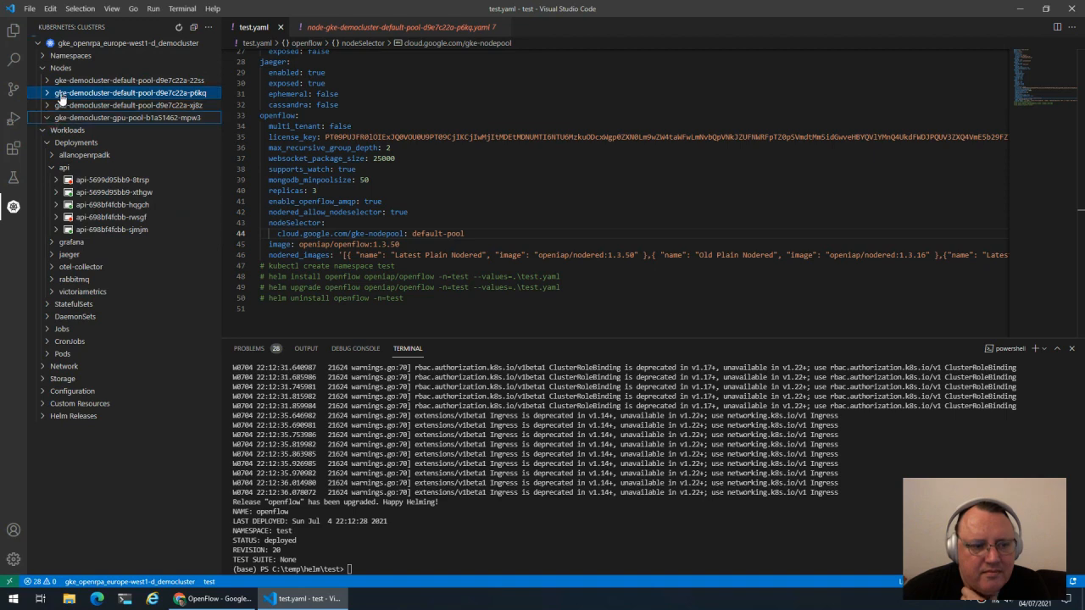
pyautogui.click(41, 115)
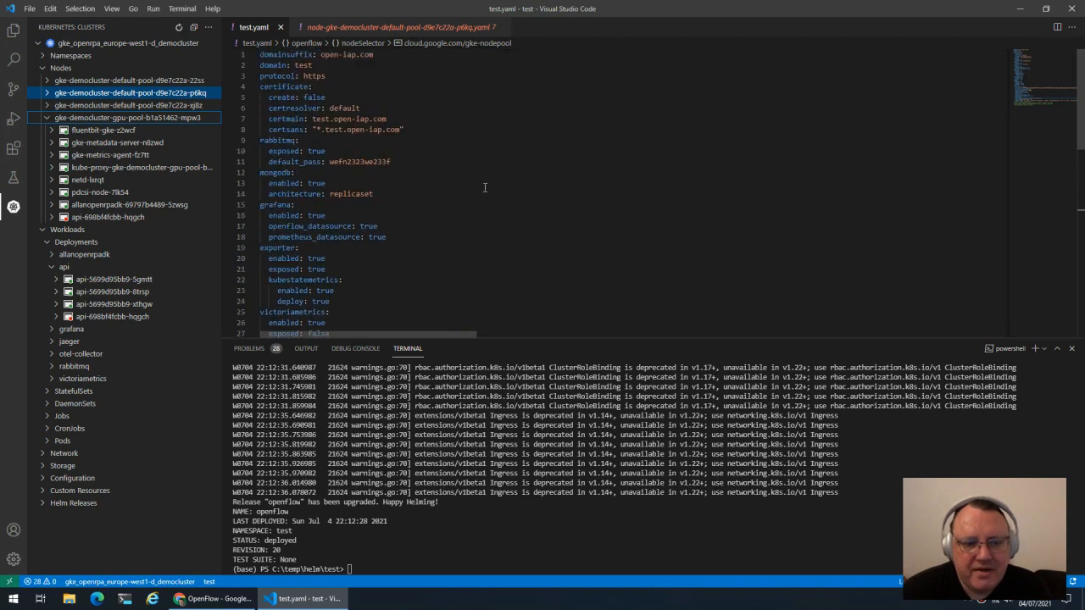
pyautogui.scroll(-3)
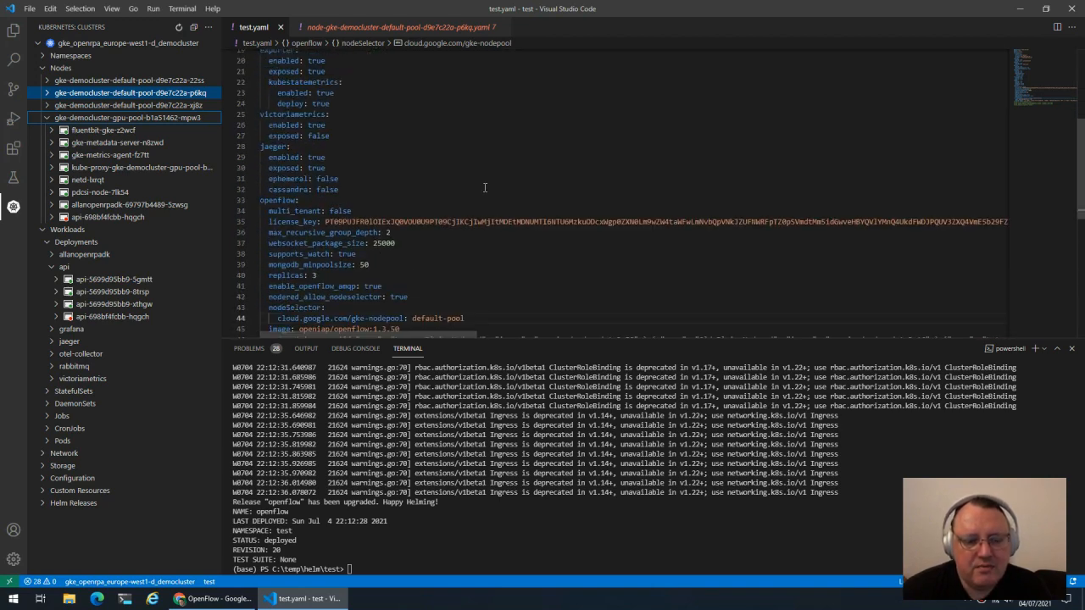
pyautogui.scroll(-3)
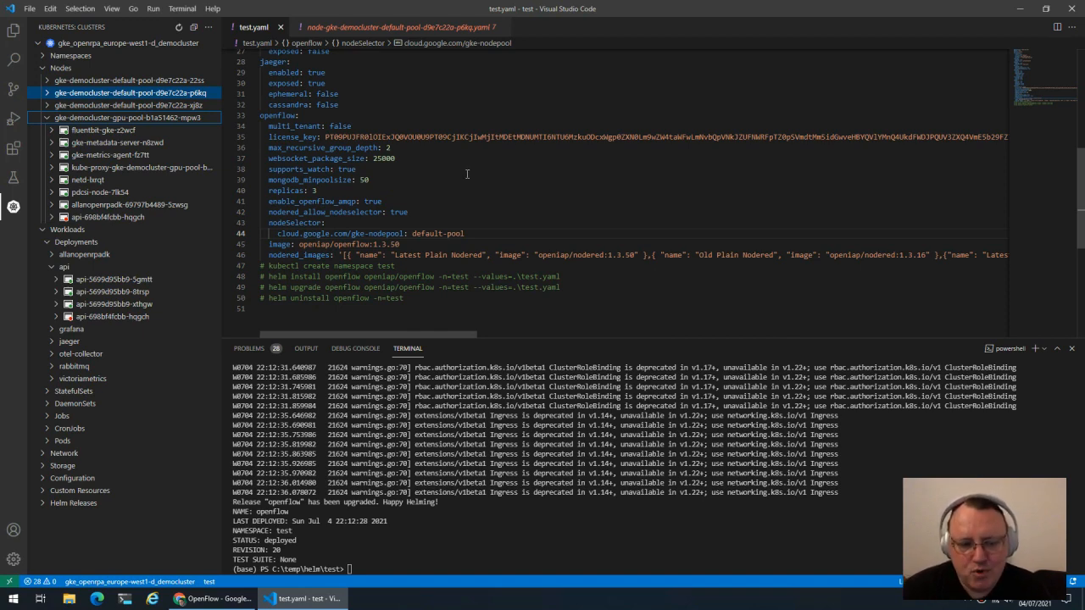
pyautogui.moveTo(415, 183)
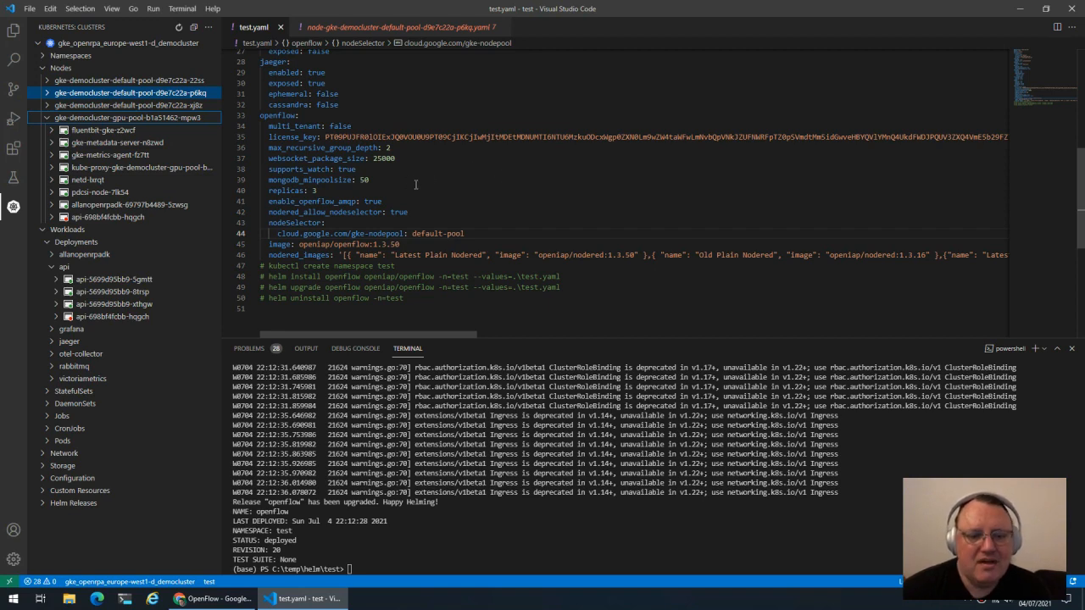